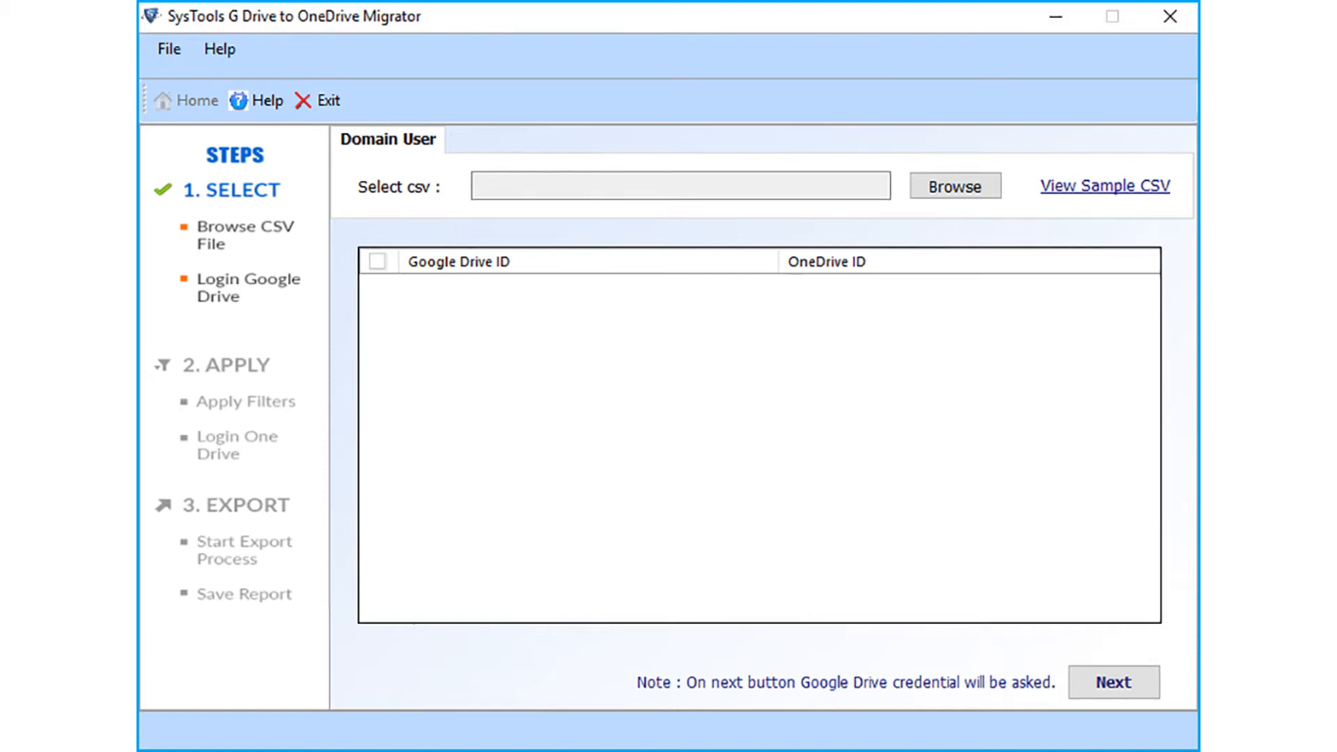
Load Sample.csv as the user list and tick both Google Drive–OneDrive account pairs.
left_click(1103, 186)
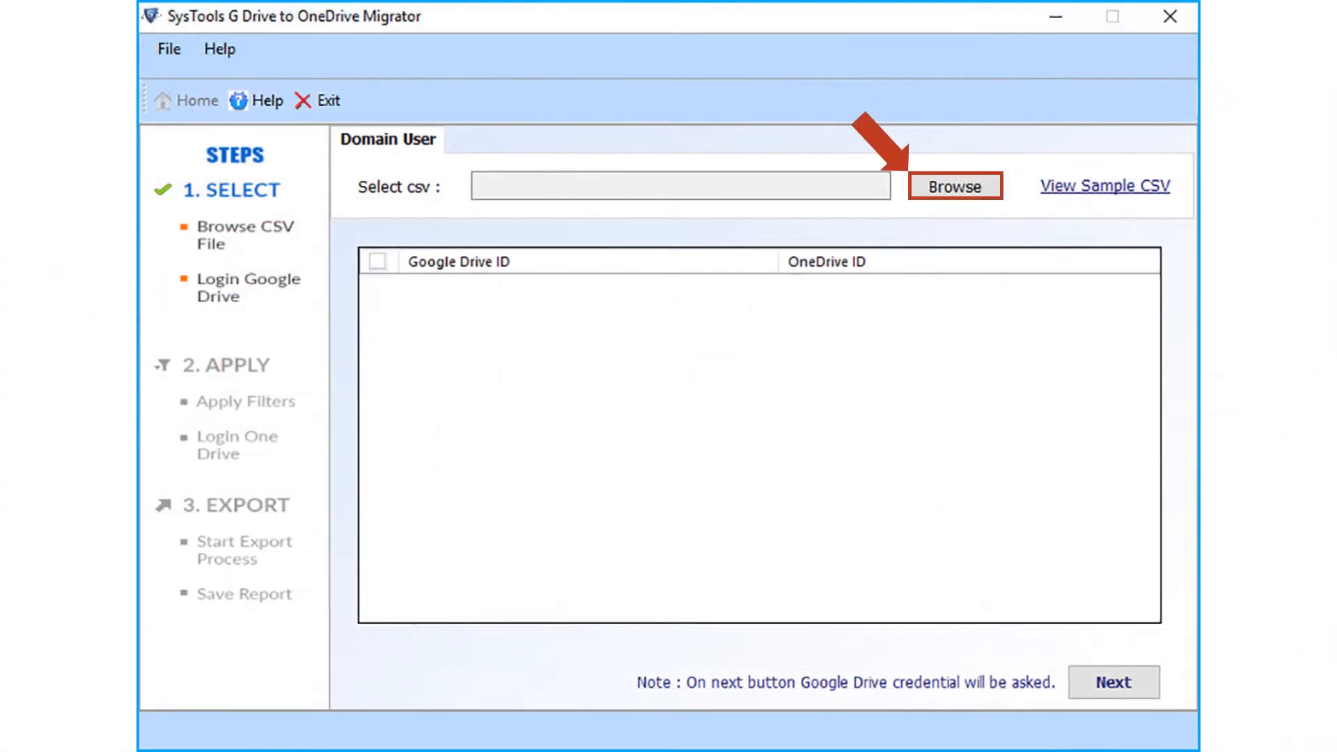
left_click(953, 185)
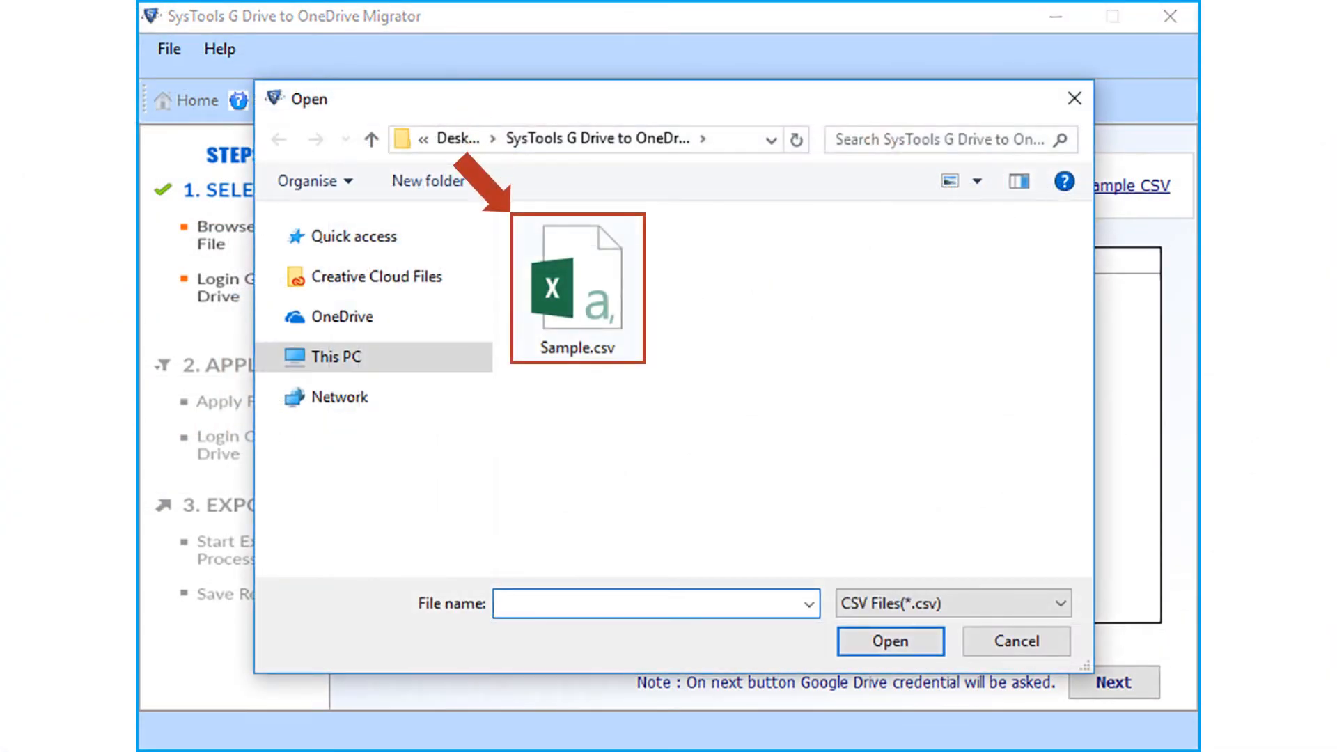
left_click(576, 285)
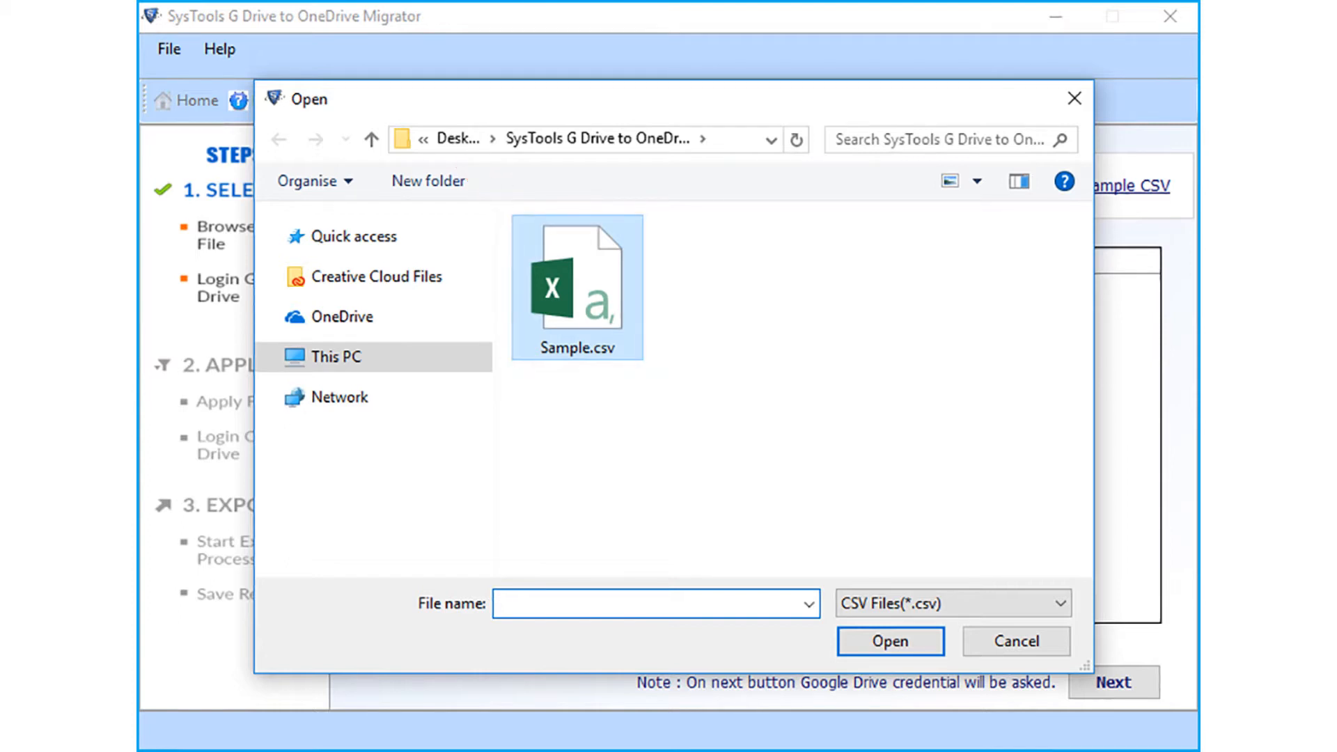
left_click(889, 640)
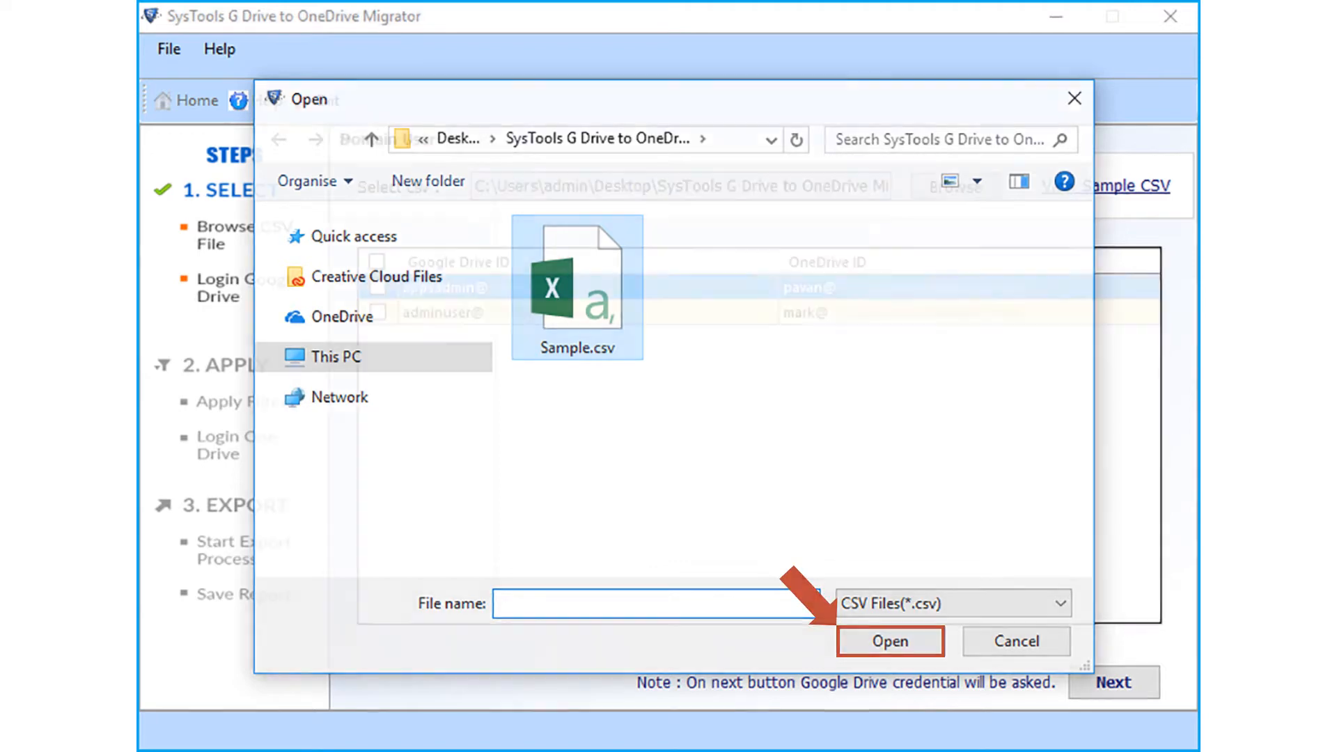
left_click(889, 640)
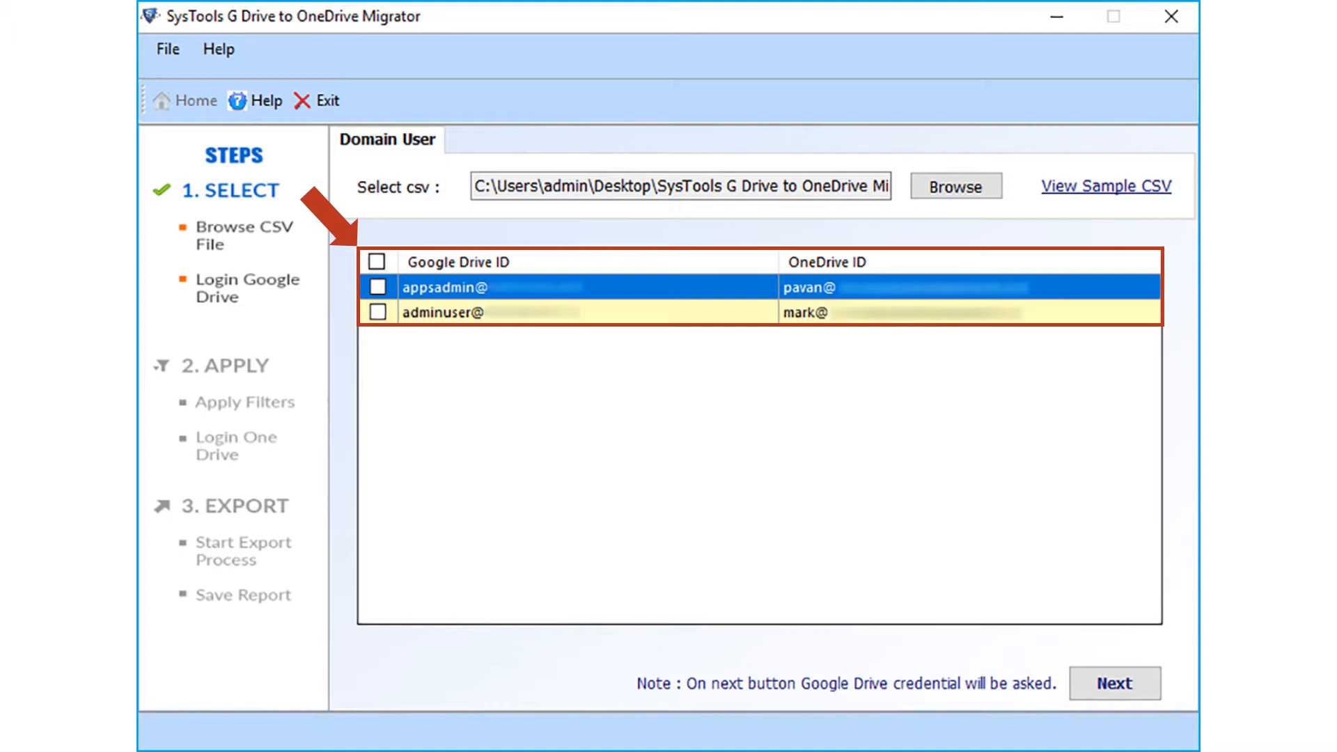
left_click(376, 261)
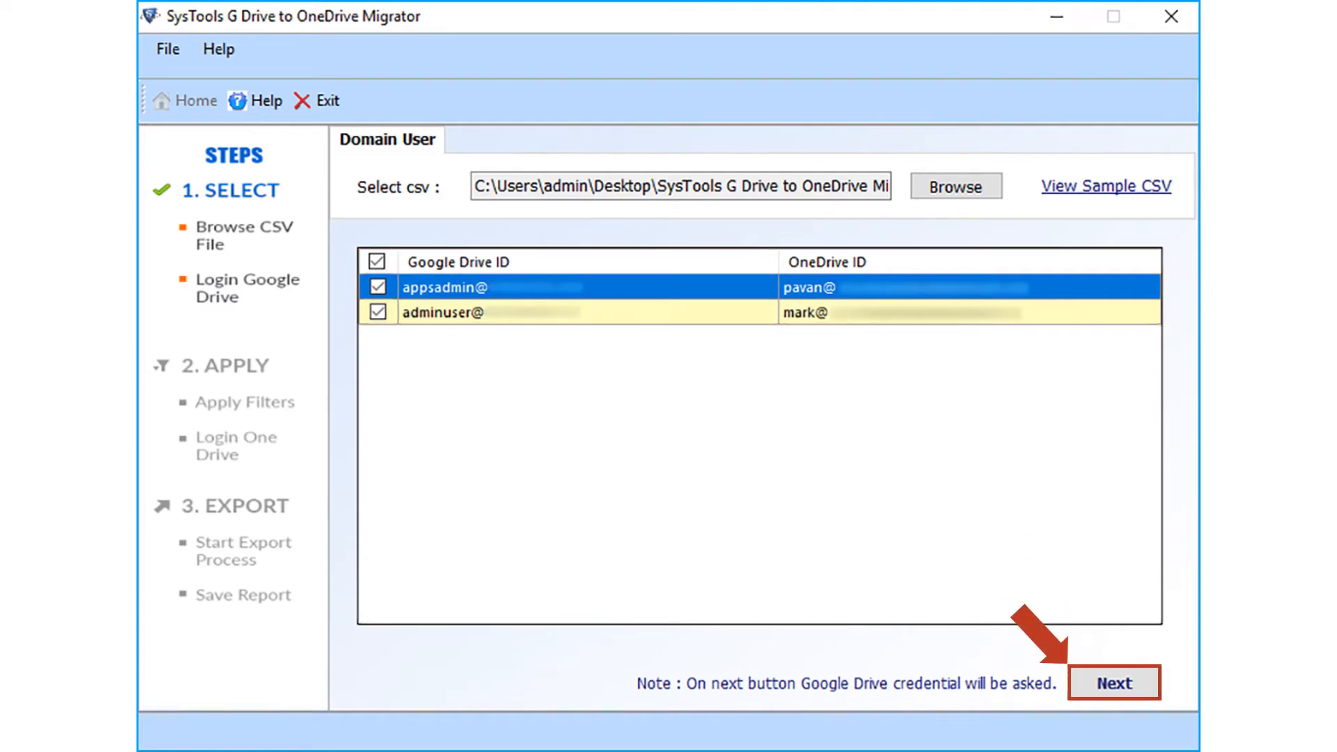
Continue to the Google admin credential dialog and follow the admin scopes guide to the Admin console.
left_click(1114, 683)
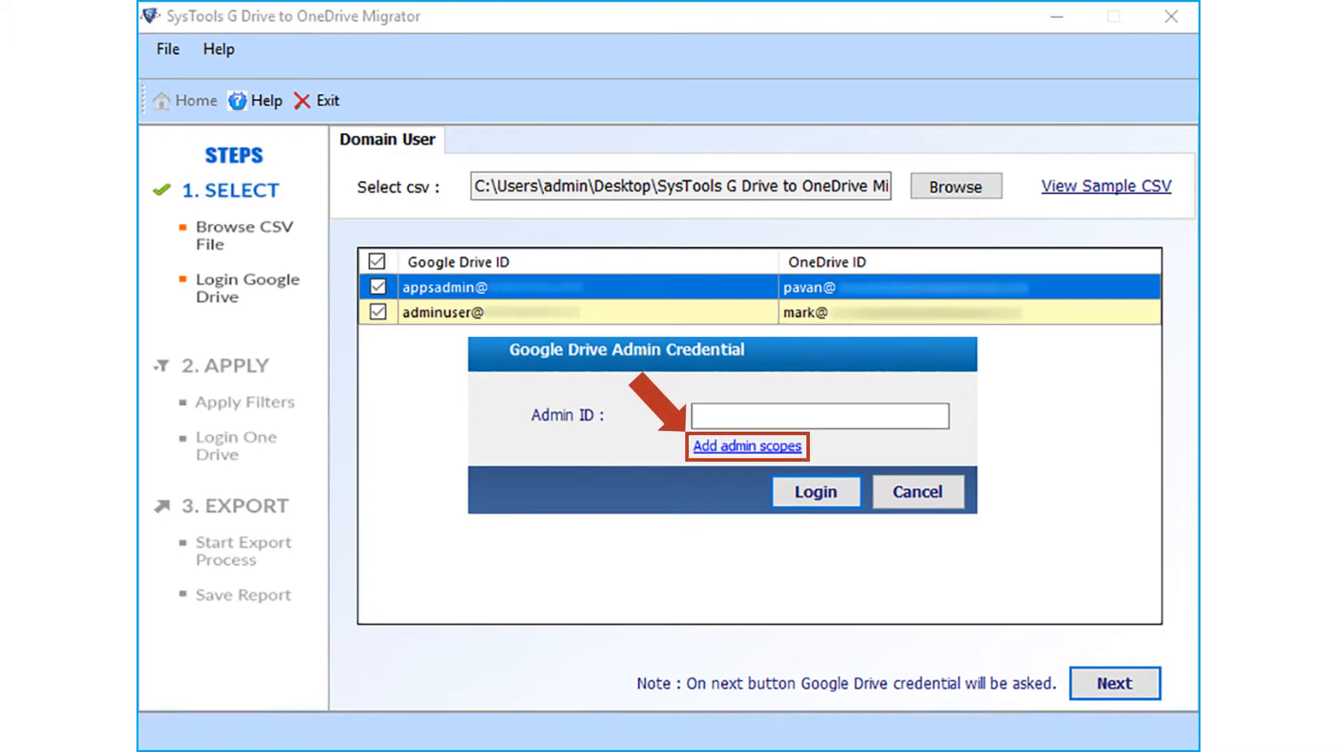
left_click(746, 446)
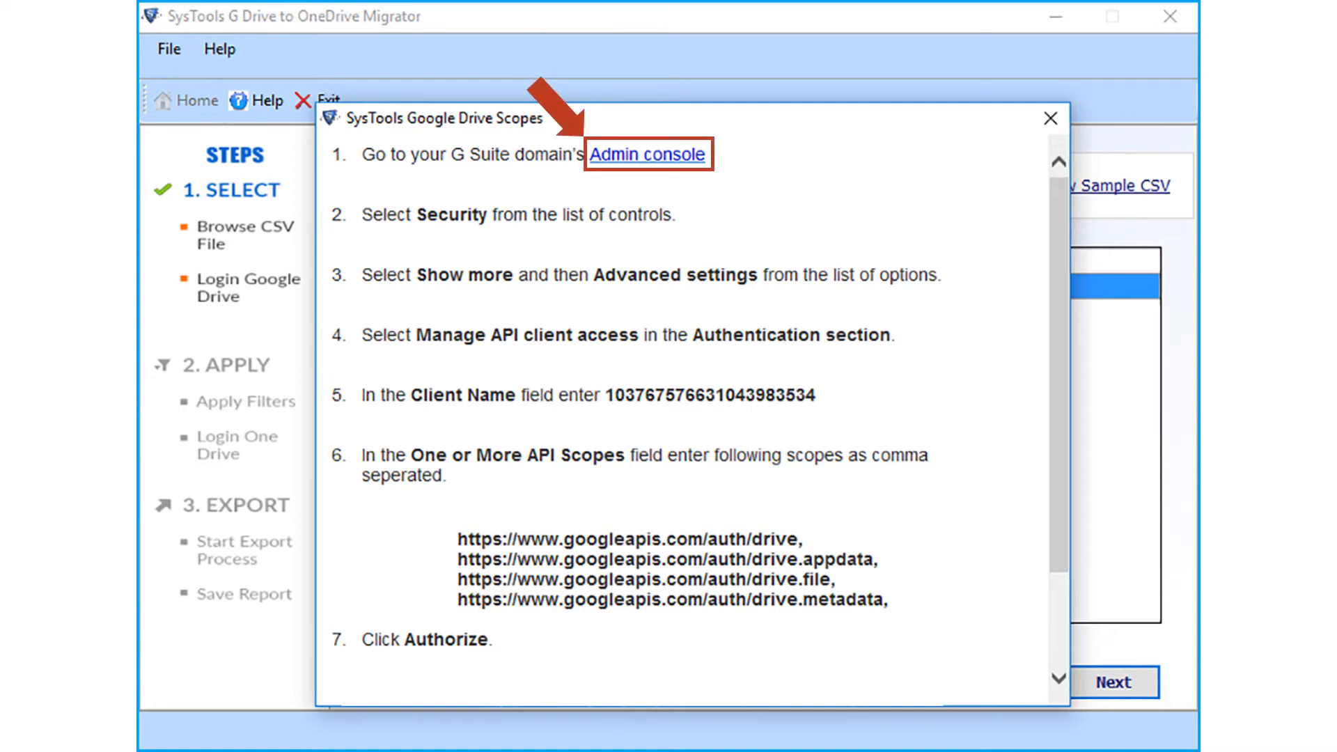
left_click(646, 155)
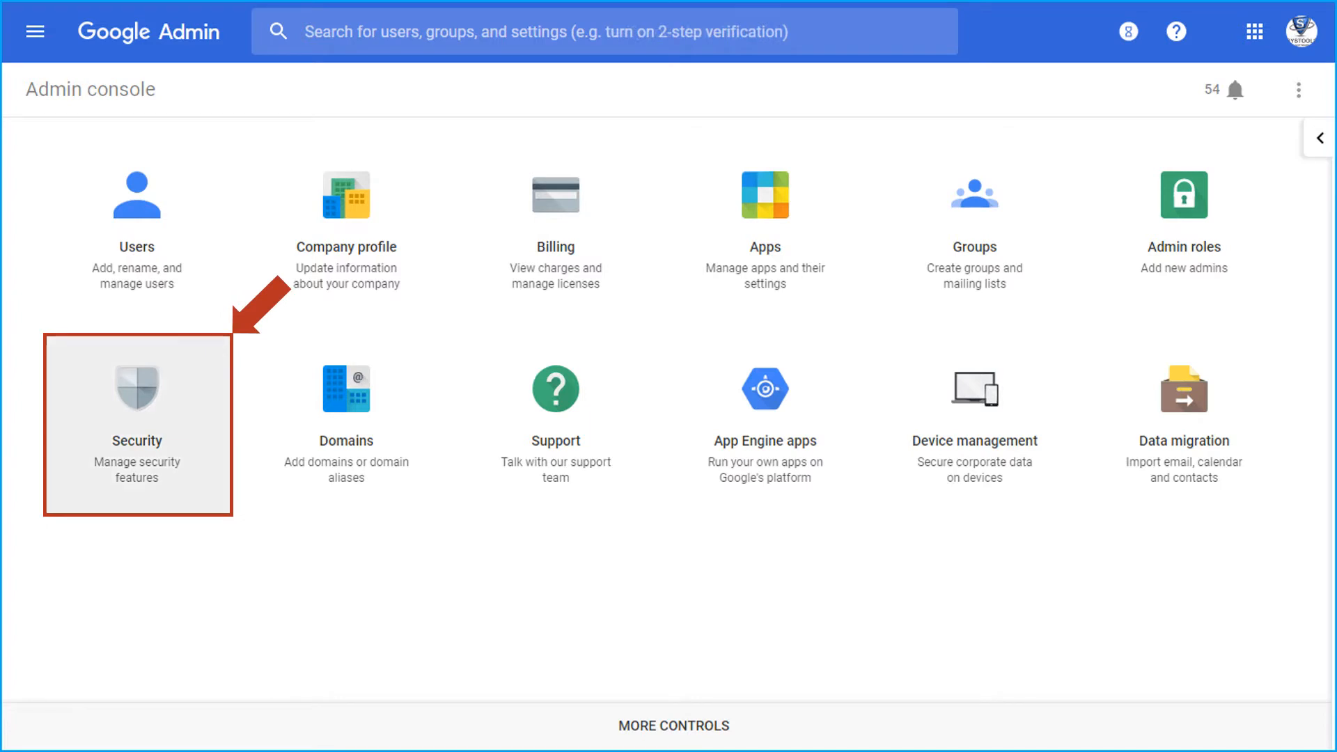
left_click(137, 401)
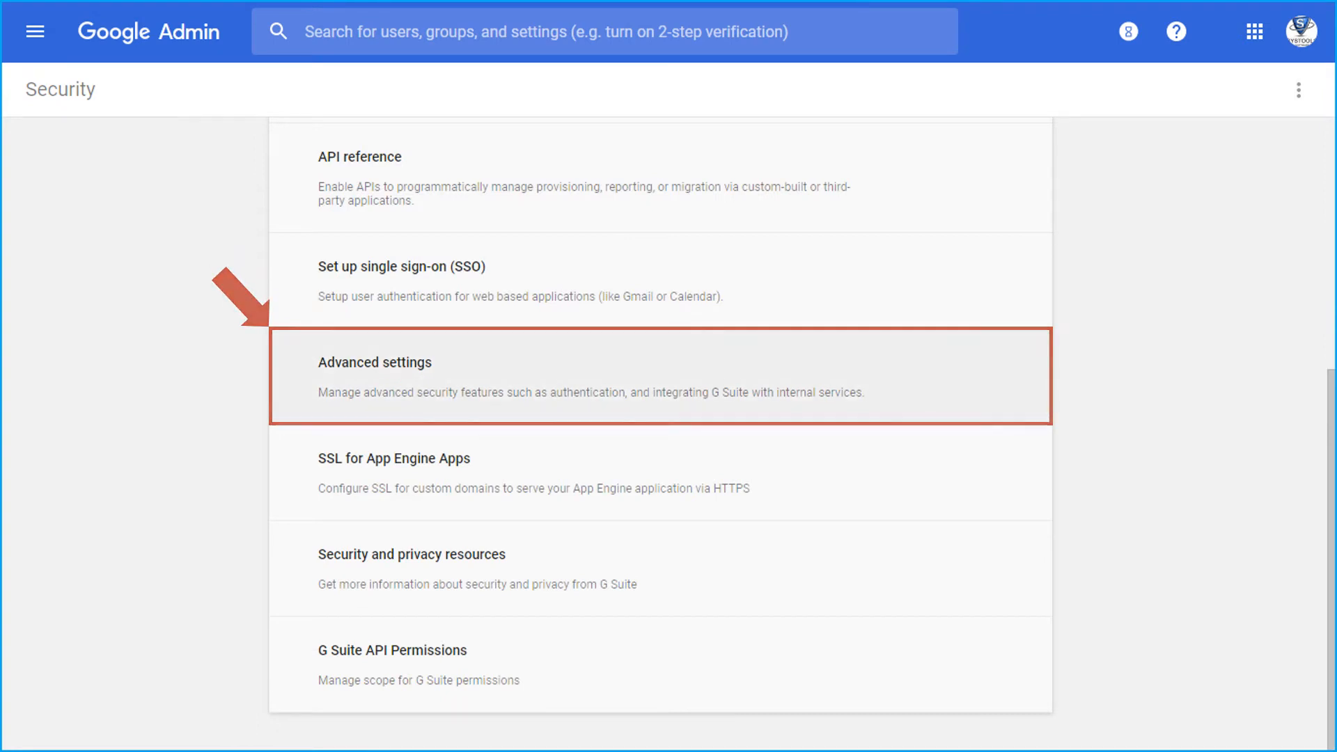
left_click(373, 361)
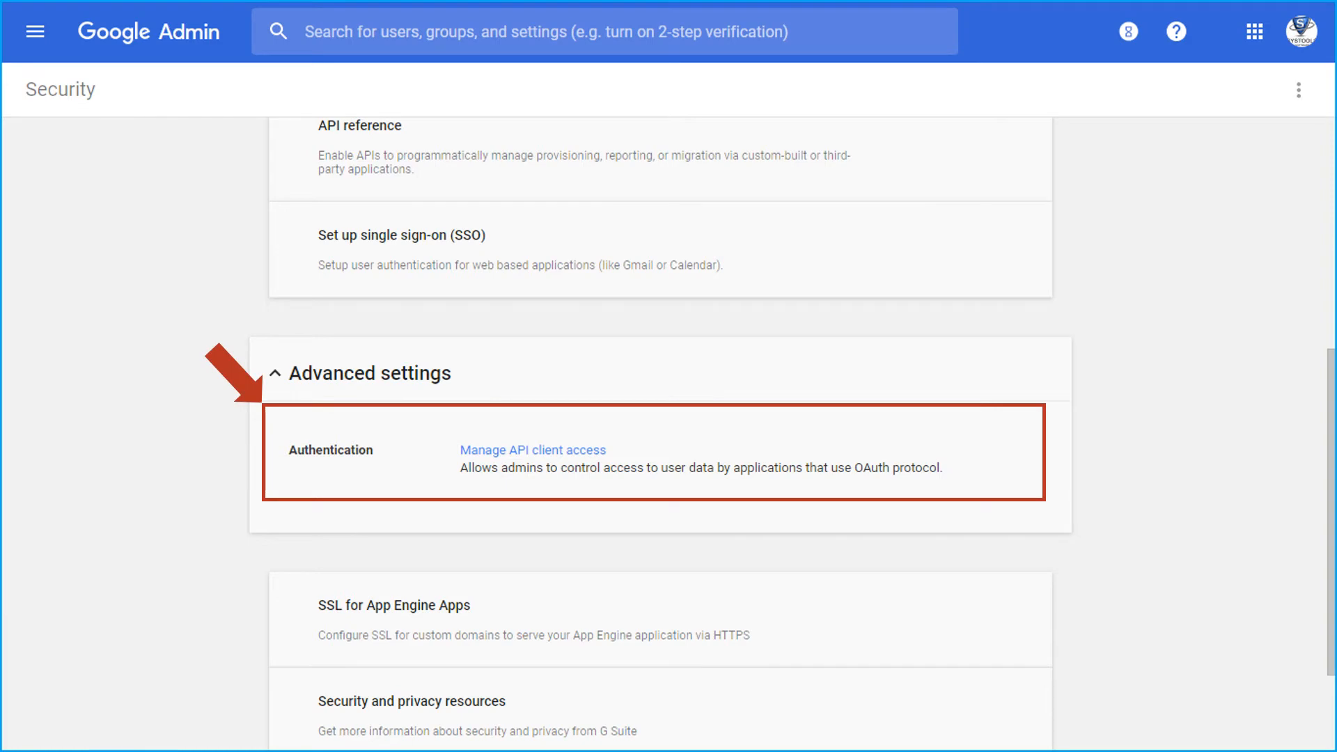
left_click(532, 449)
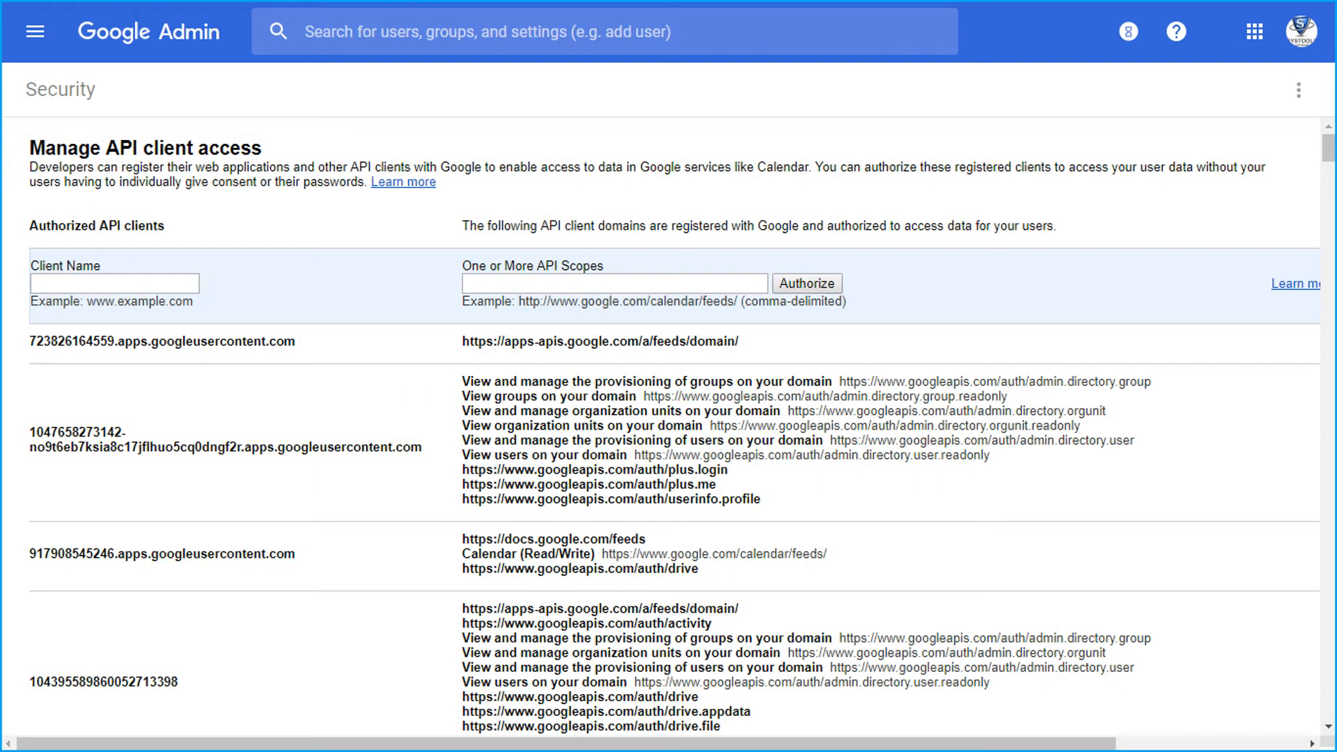
type("103767576631043983534")
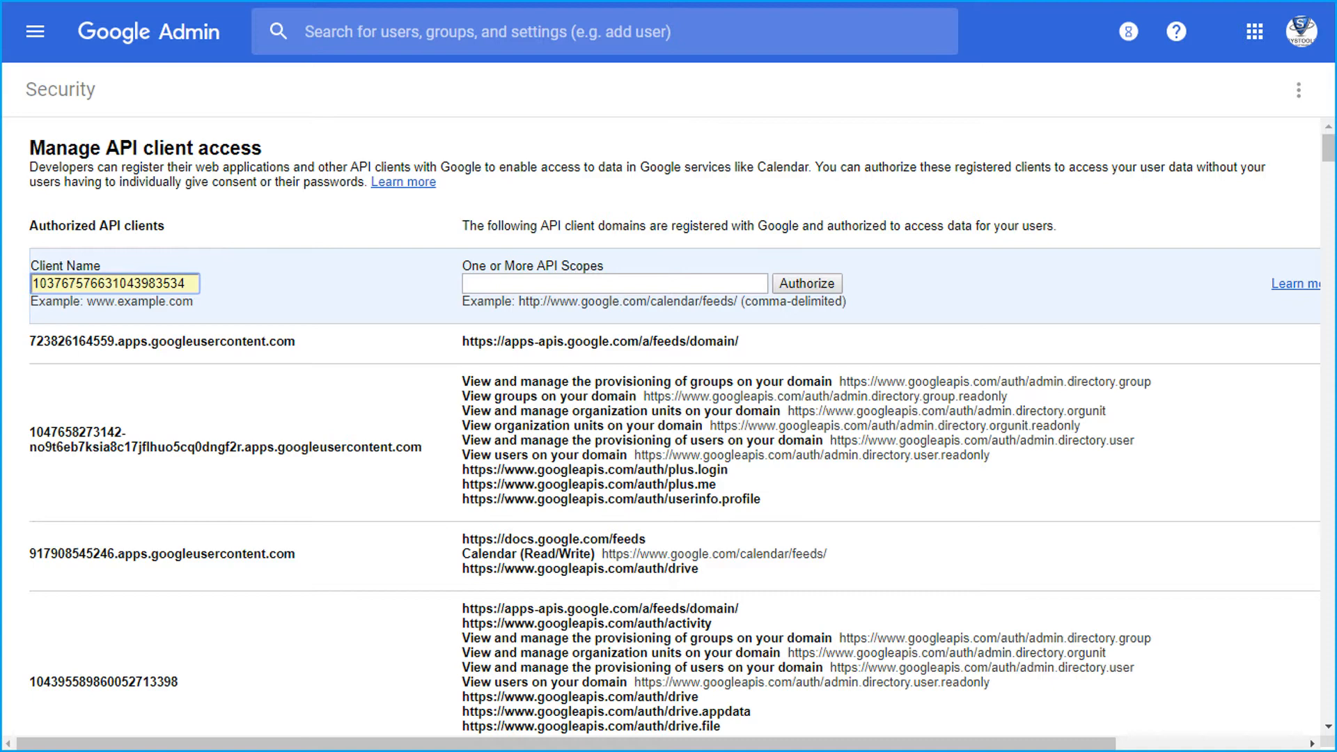
type("https://www.googleapis.com/auth/drive,https://www.g")
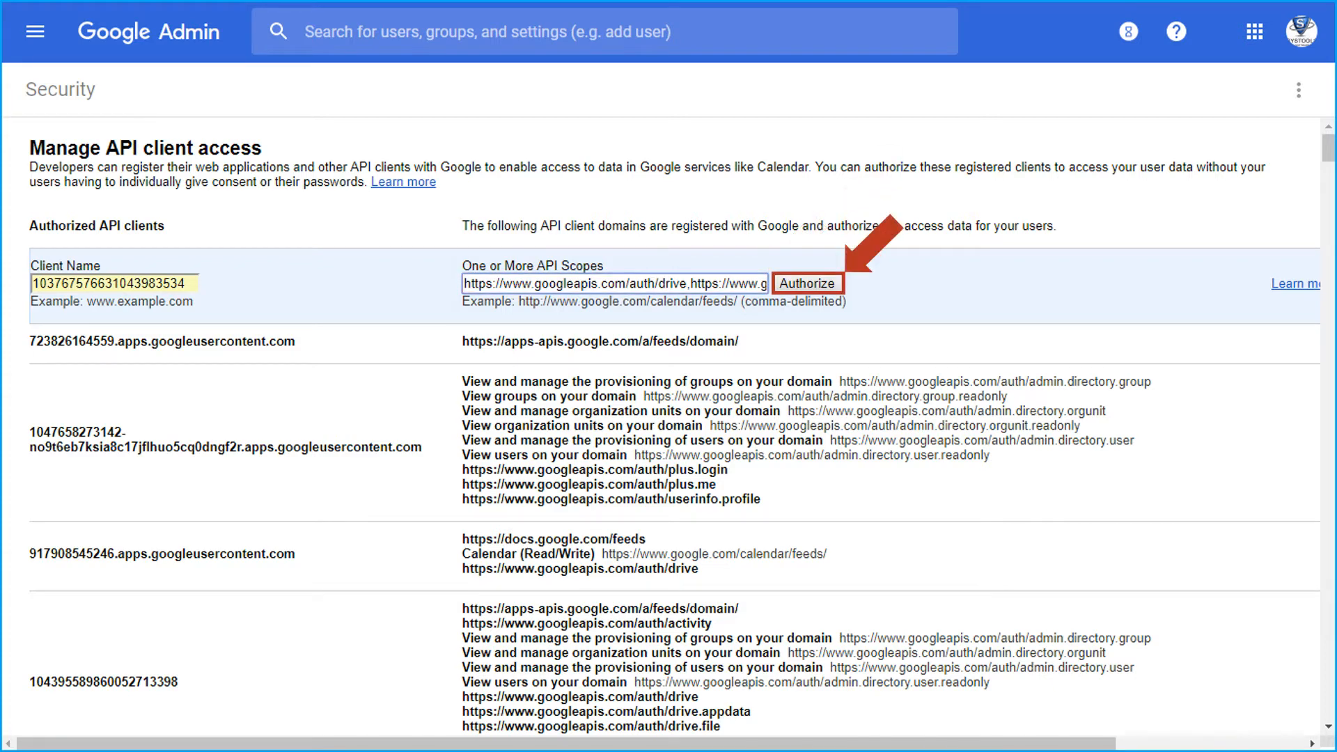
left_click(806, 283)
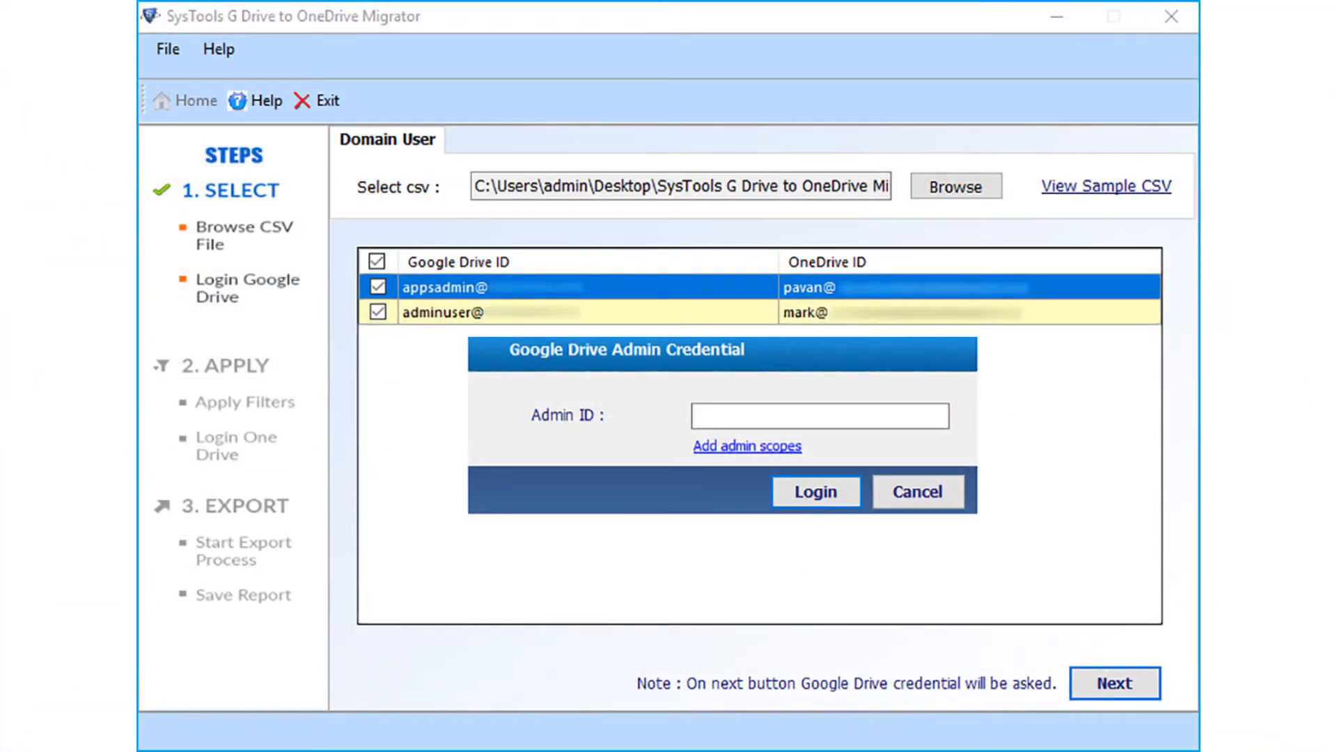
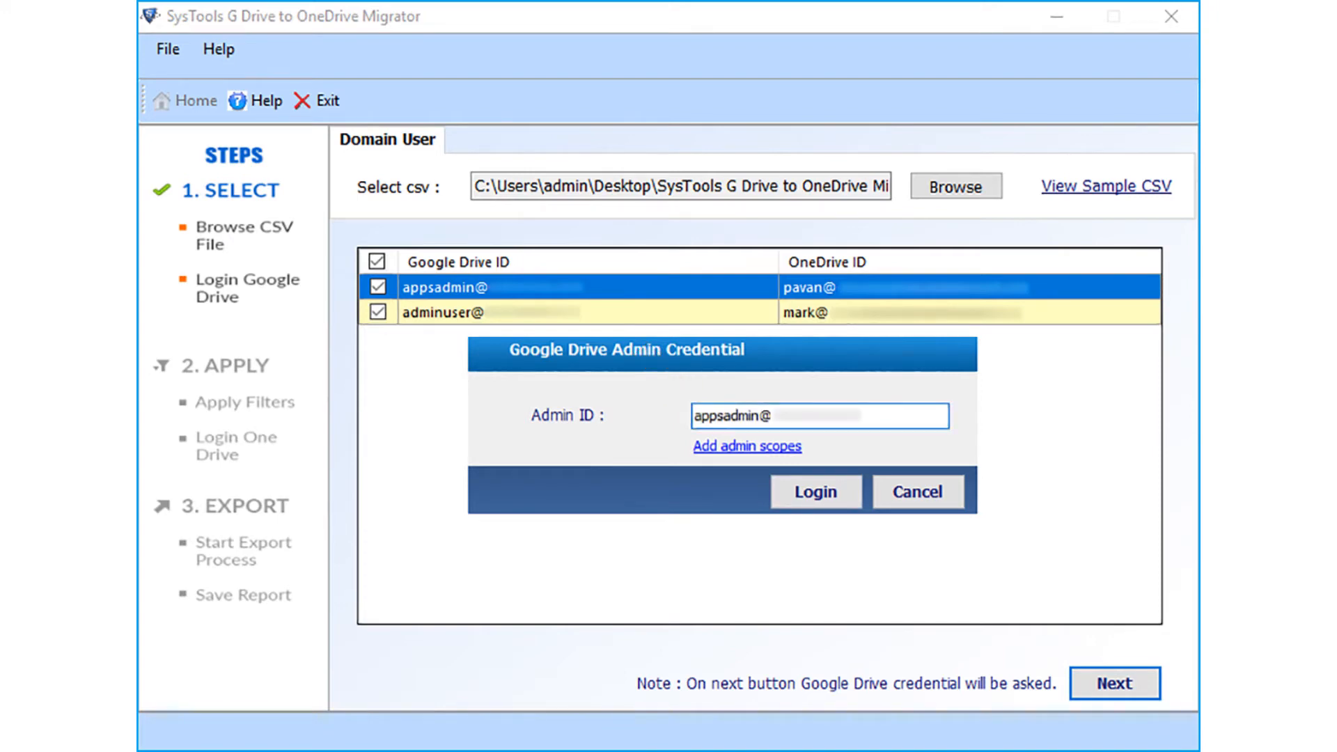
left_click(813, 490)
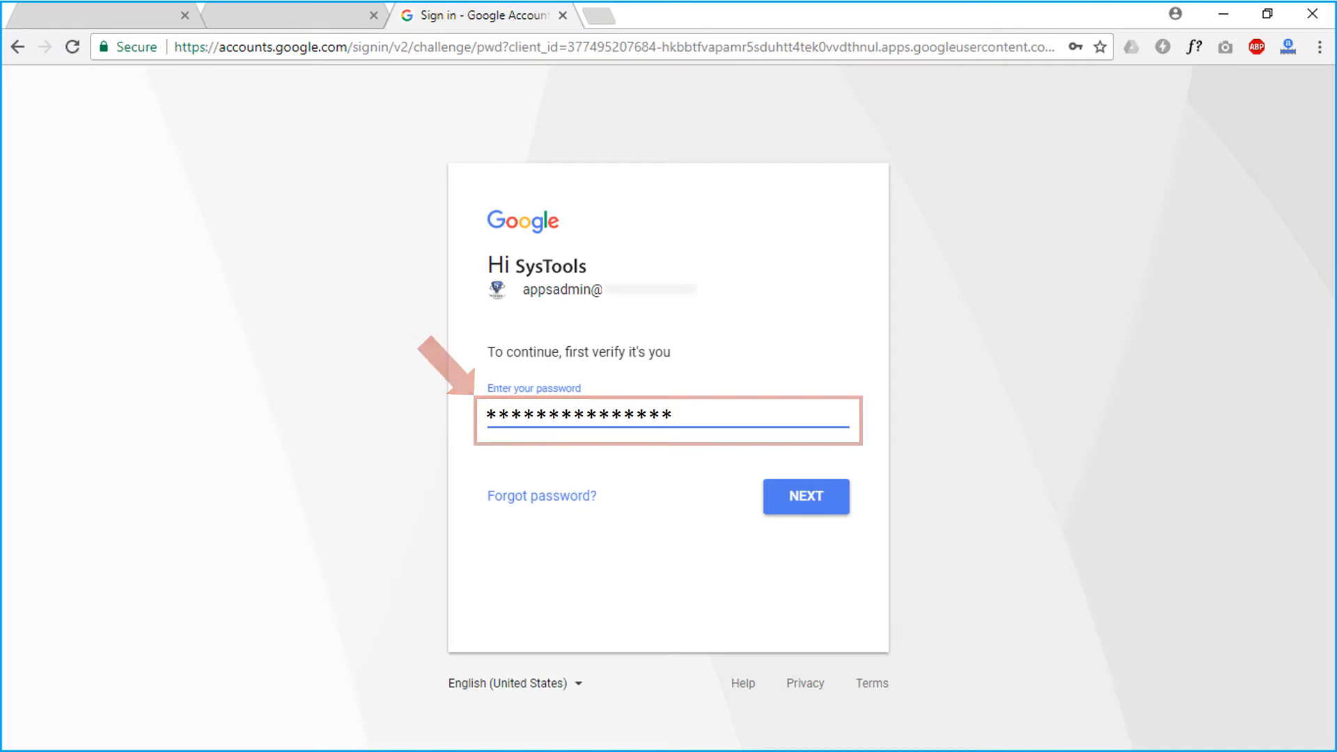
Submit the admin password and allow the migrator access to Drive files and domain users.
left_click(804, 497)
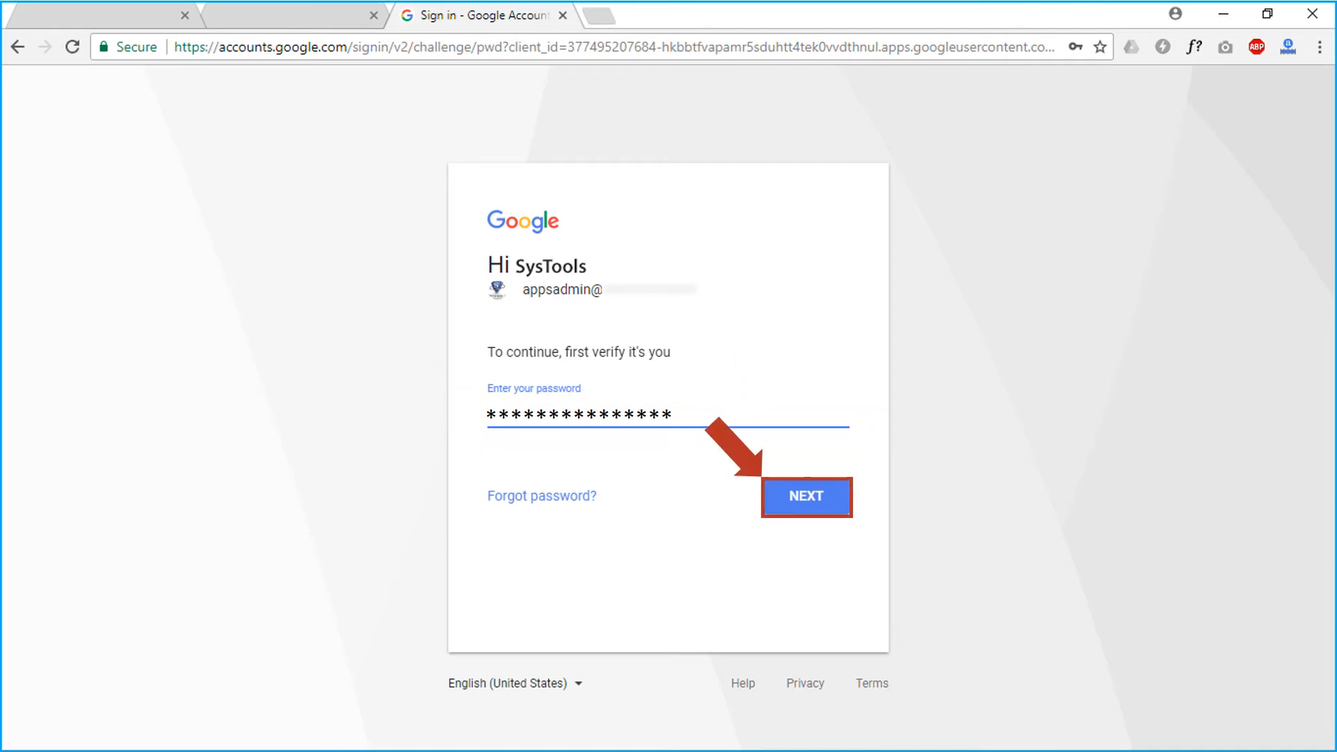
left_click(804, 497)
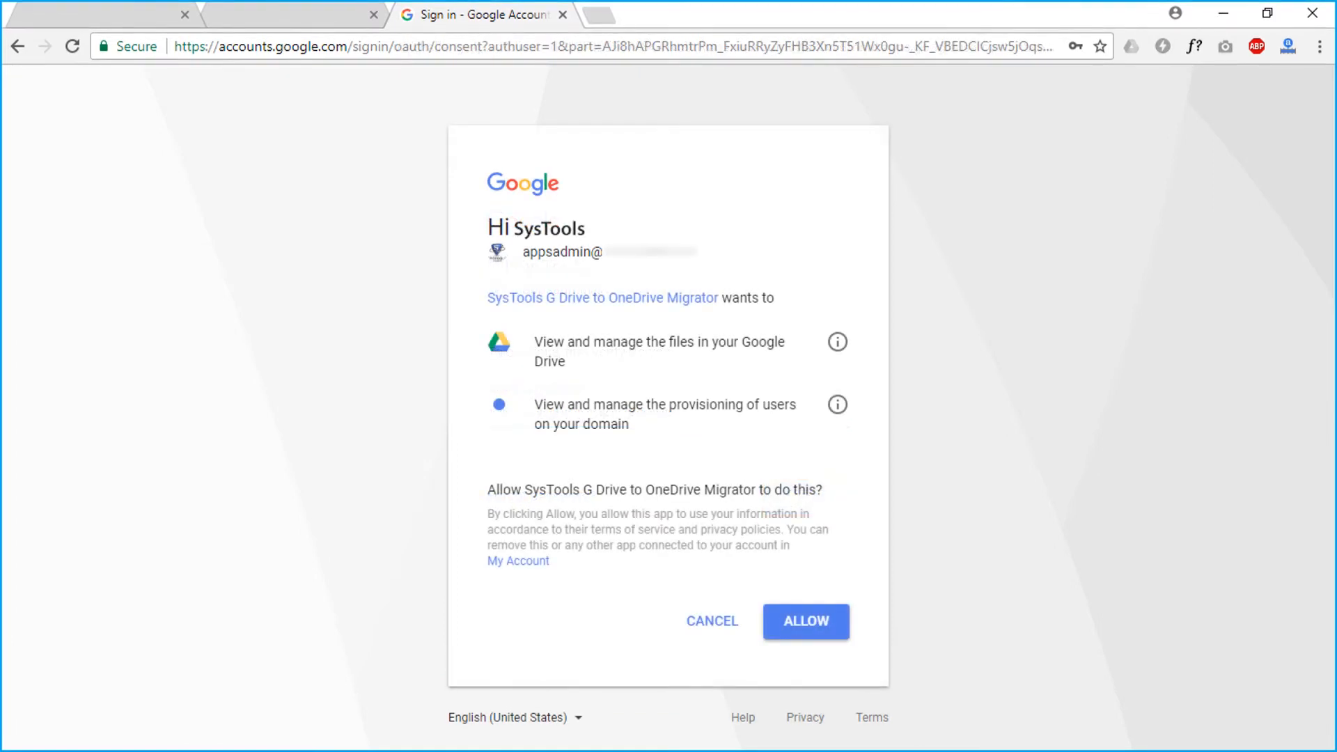
left_click(805, 620)
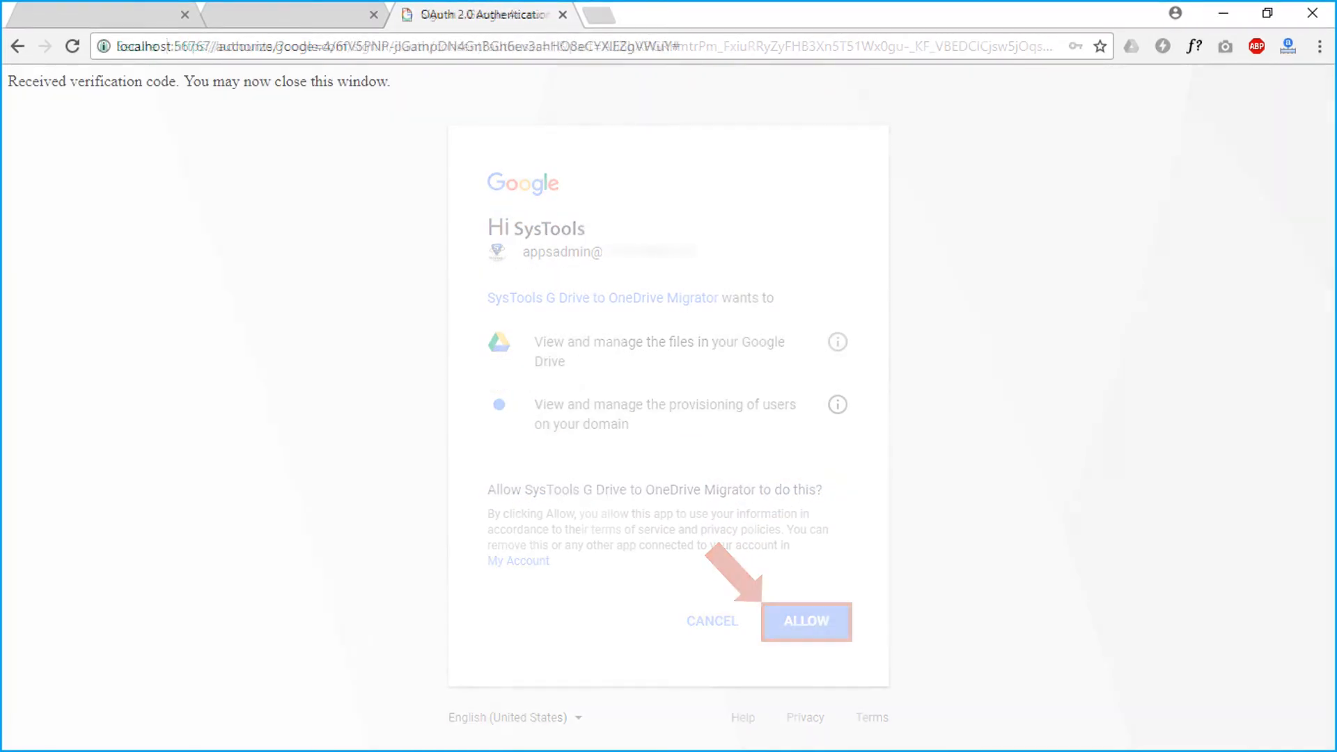
left_click(804, 620)
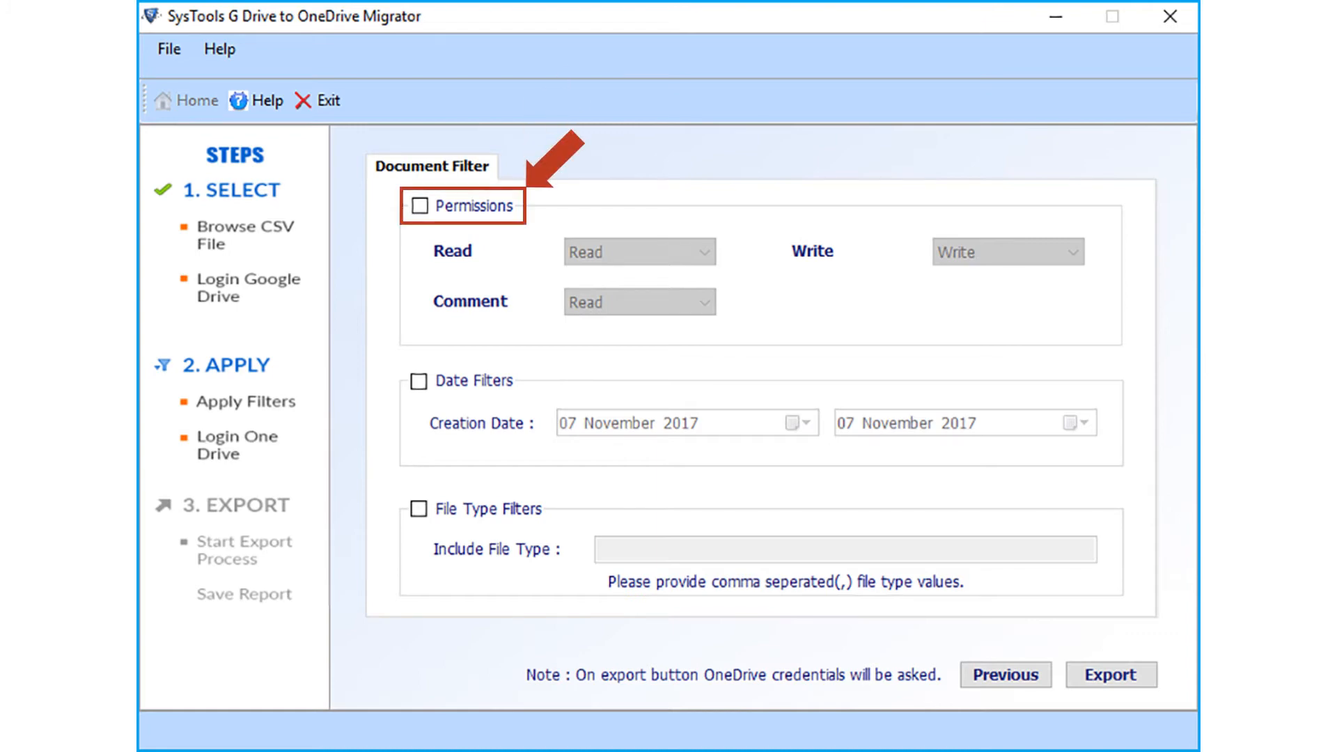
Apply Read permission, 08 Nov 2015–07 Nov 2017 creation date and file type filters, then export.
left_click(419, 205)
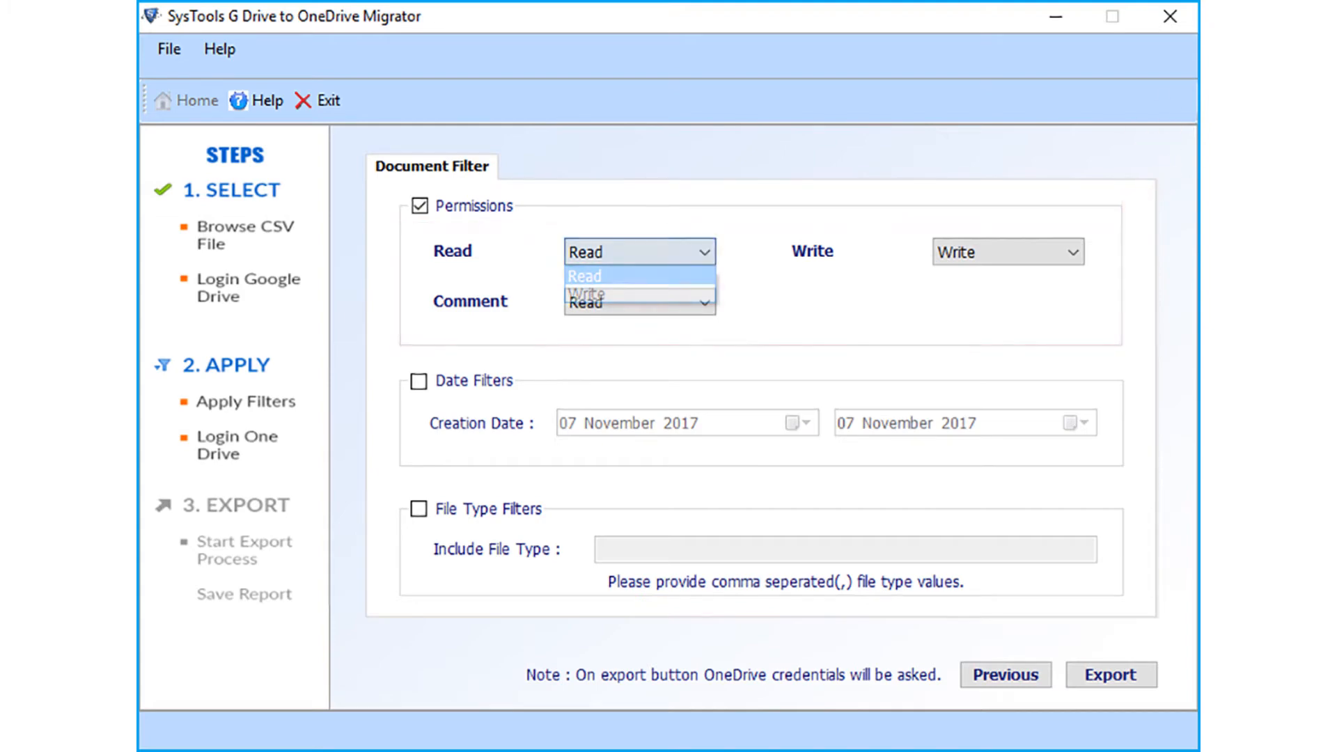
left_click(637, 301)
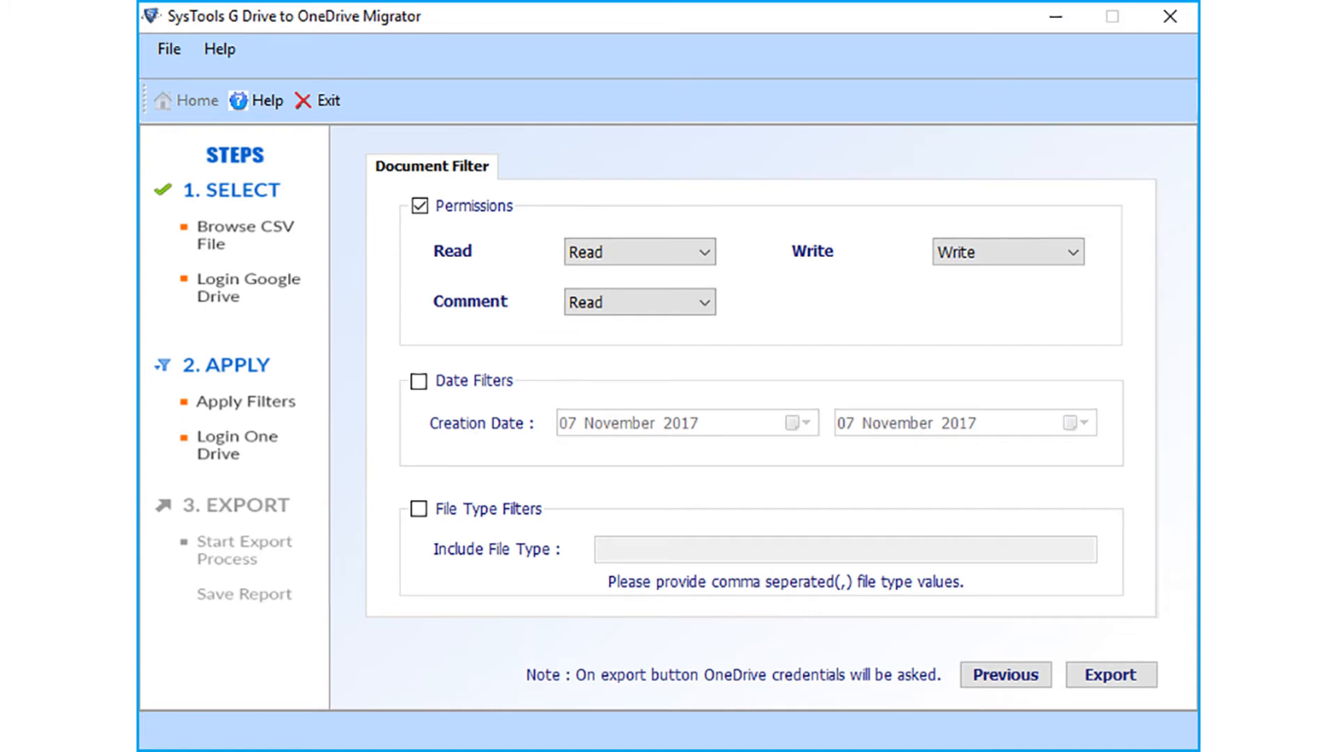
left_click(418, 380)
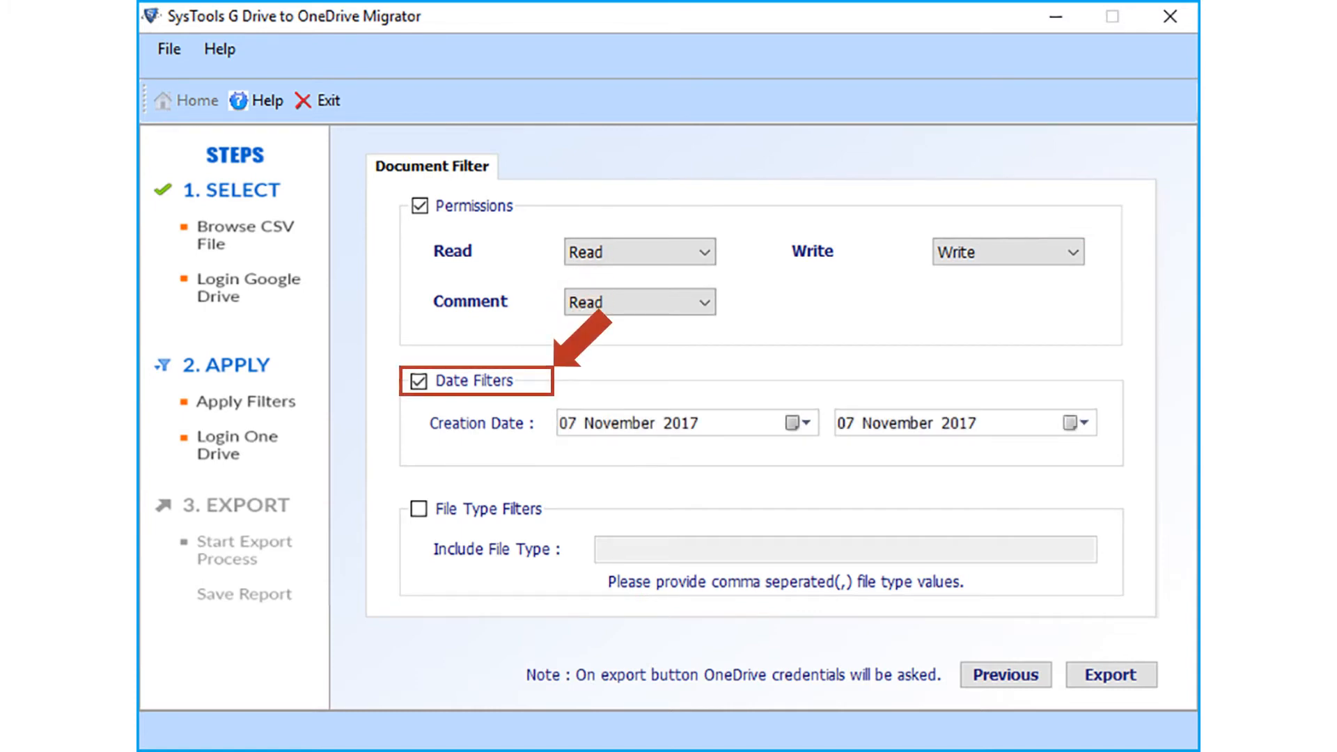
left_click(795, 421)
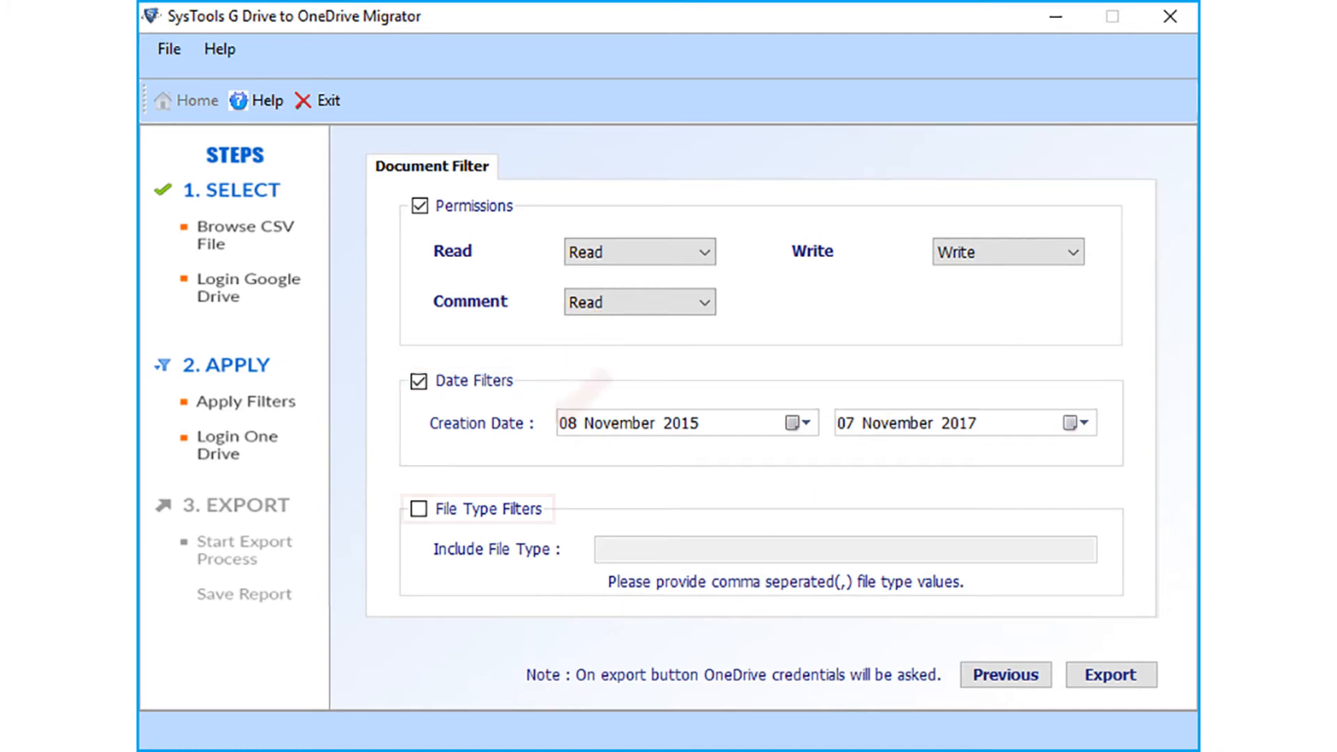
left_click(419, 509)
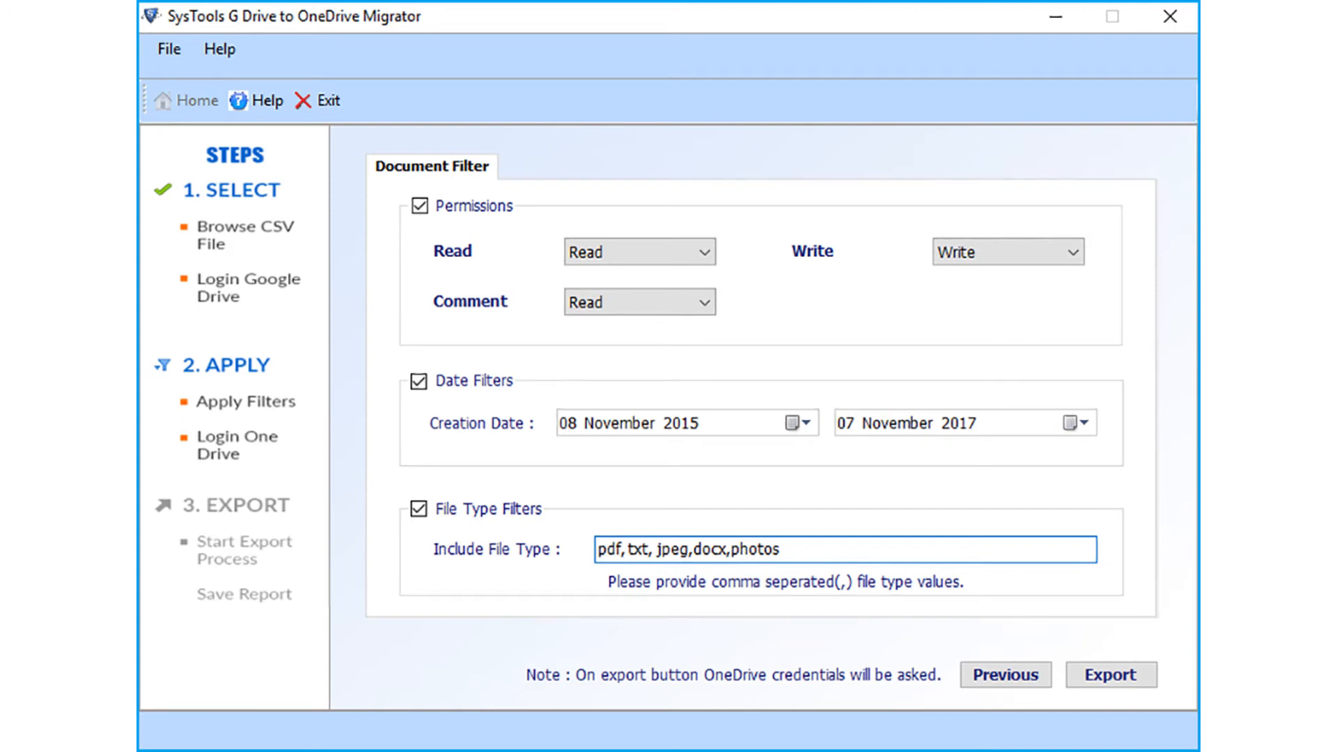
left_click(1109, 674)
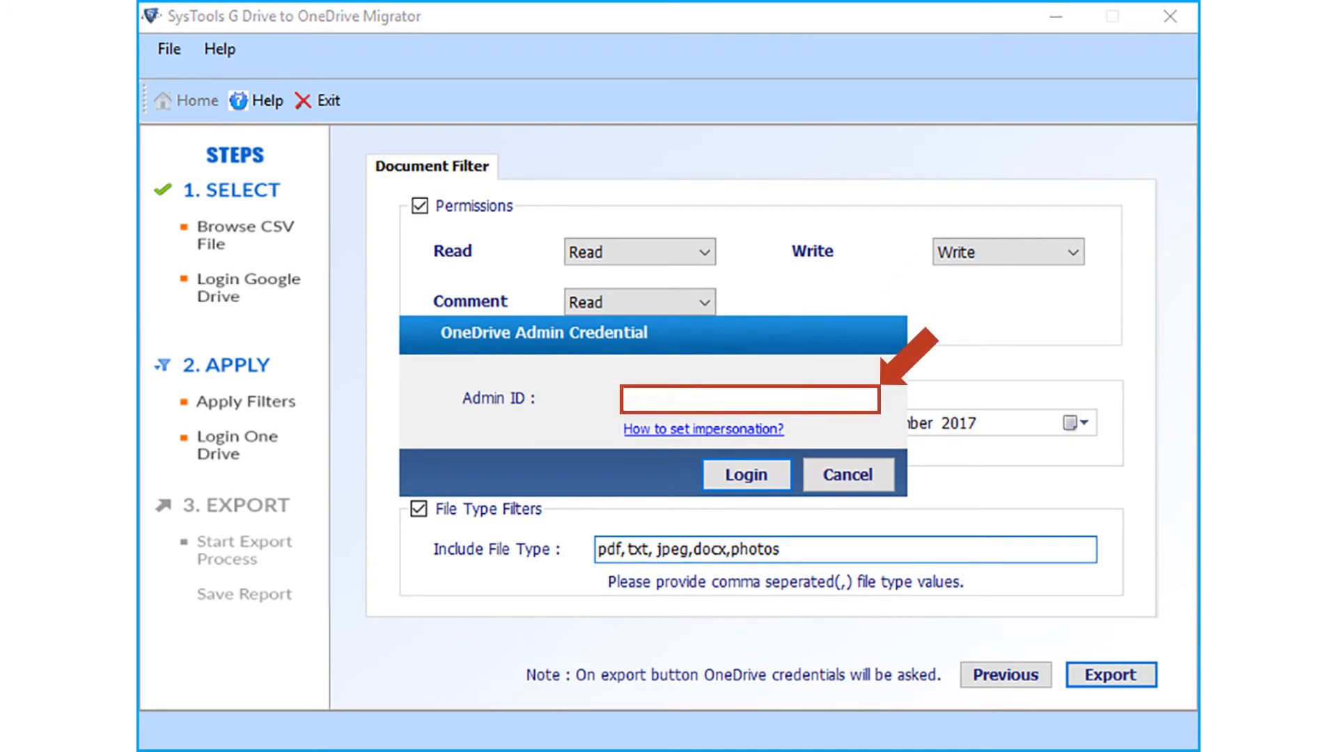
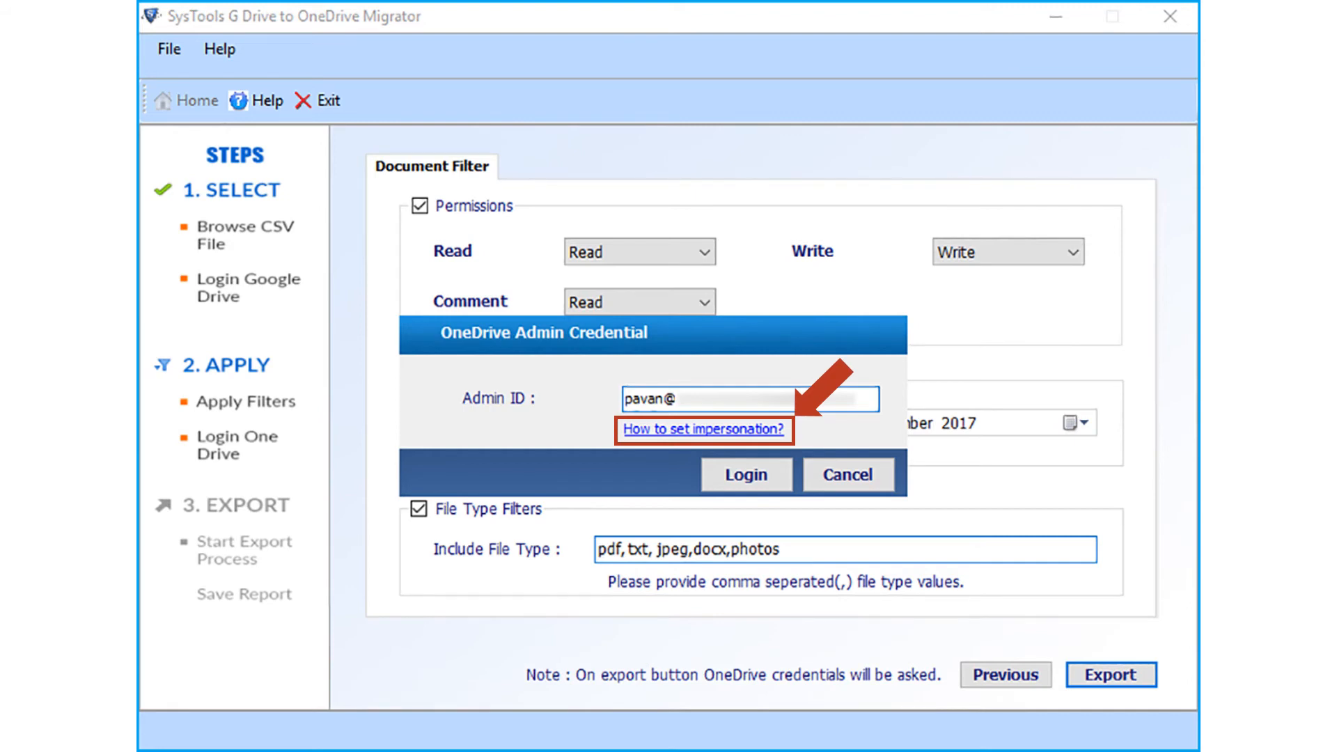
left_click(703, 430)
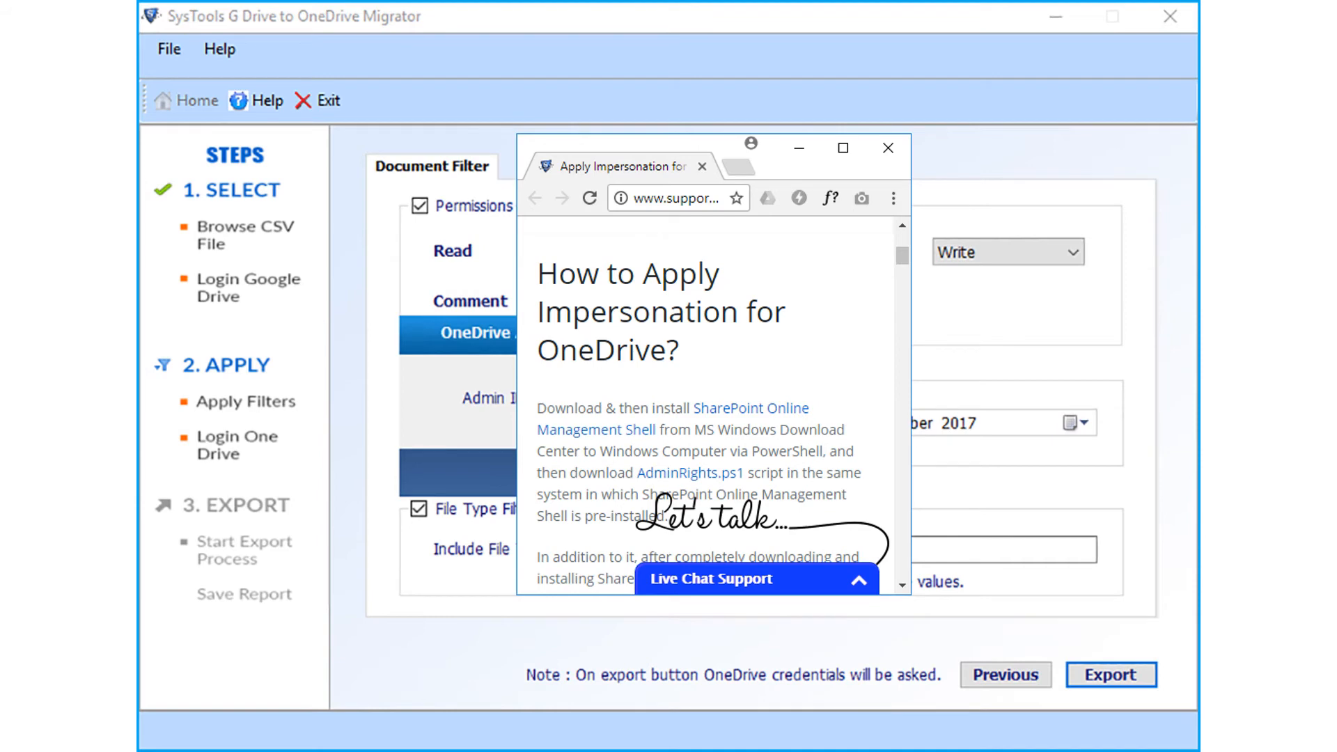
left_click(886, 148)
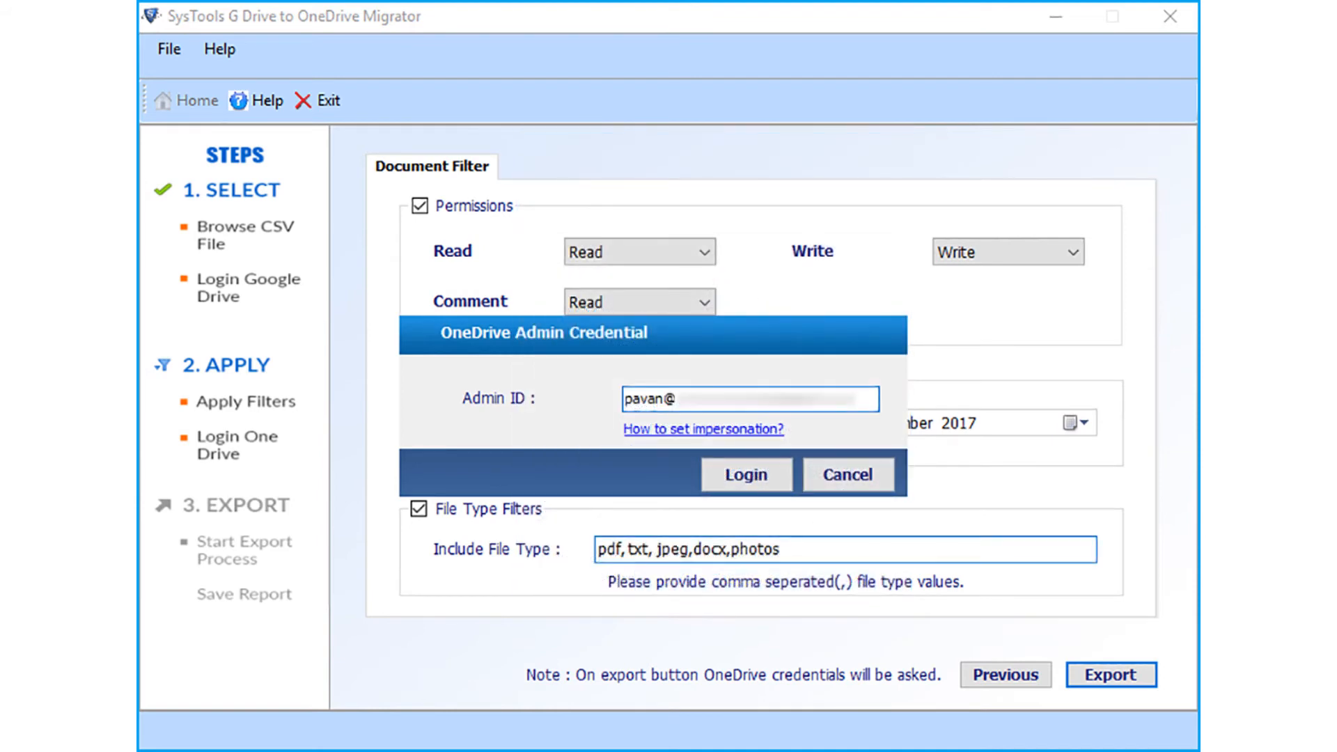
left_click(744, 474)
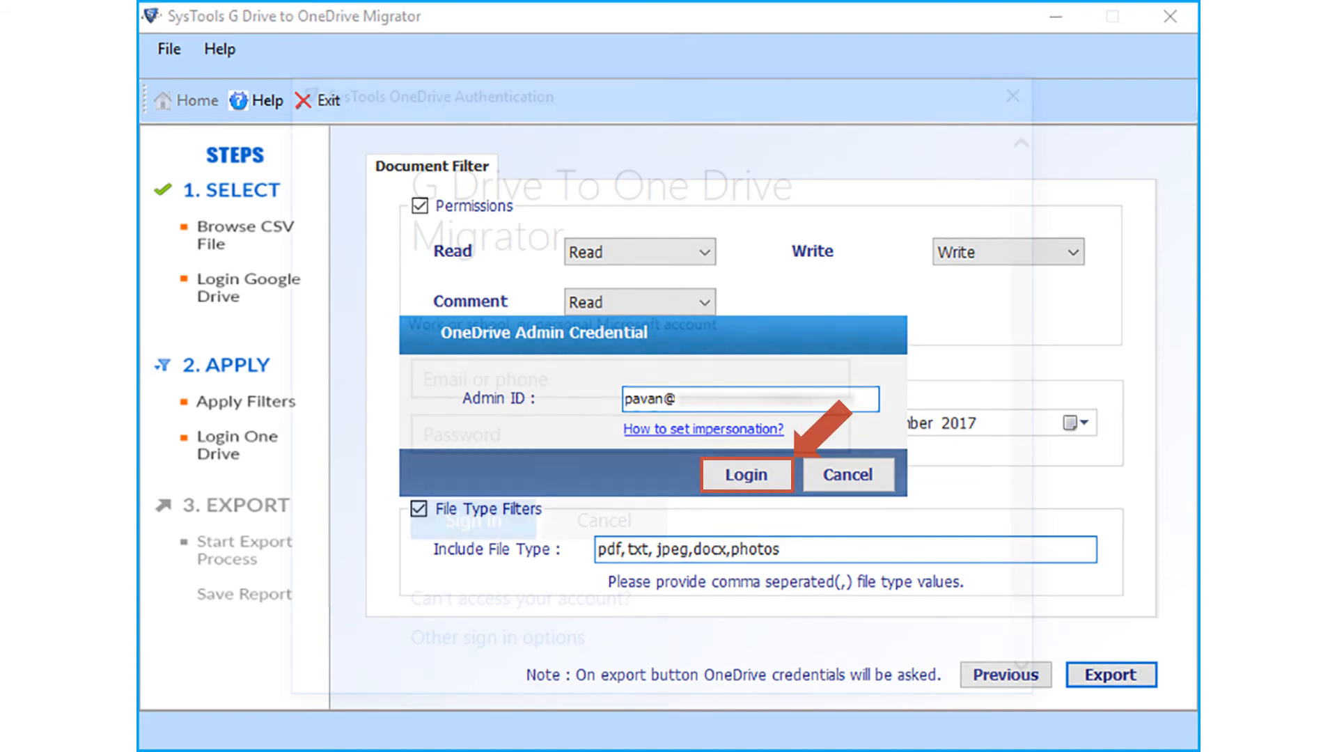
left_click(744, 474)
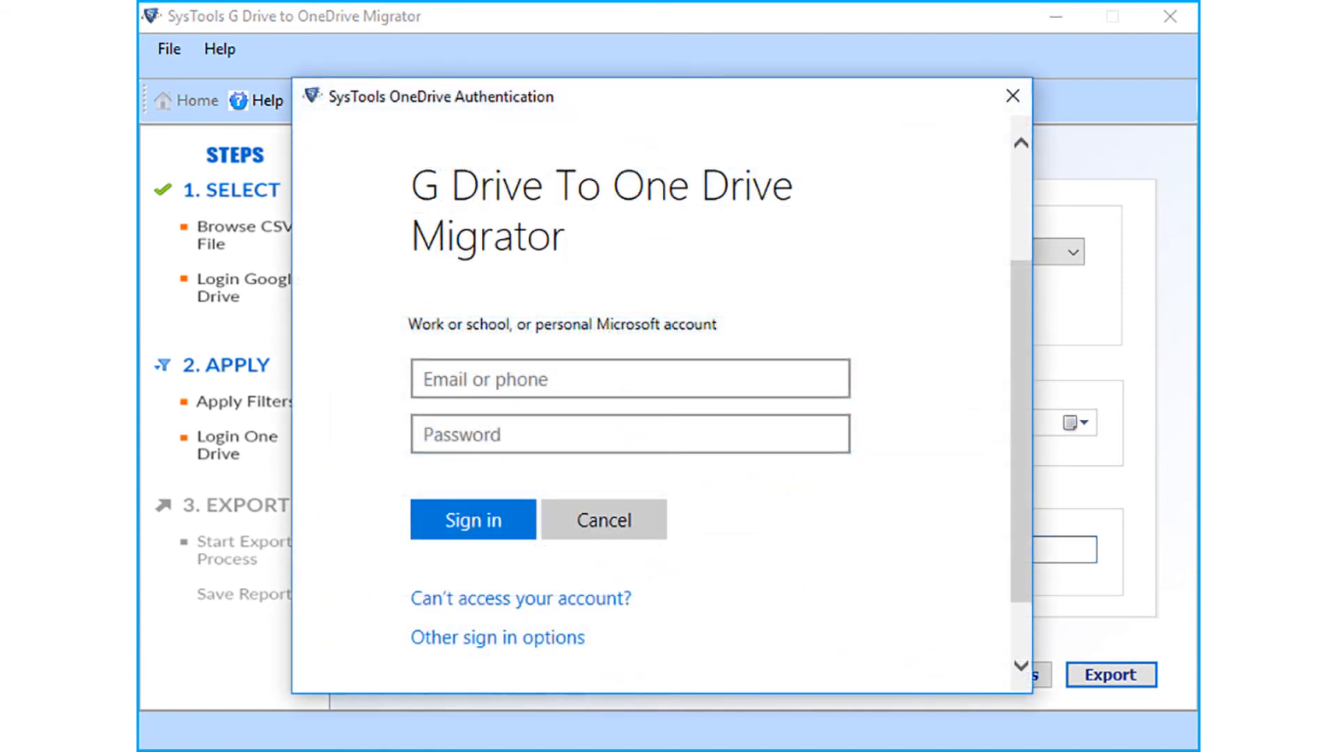
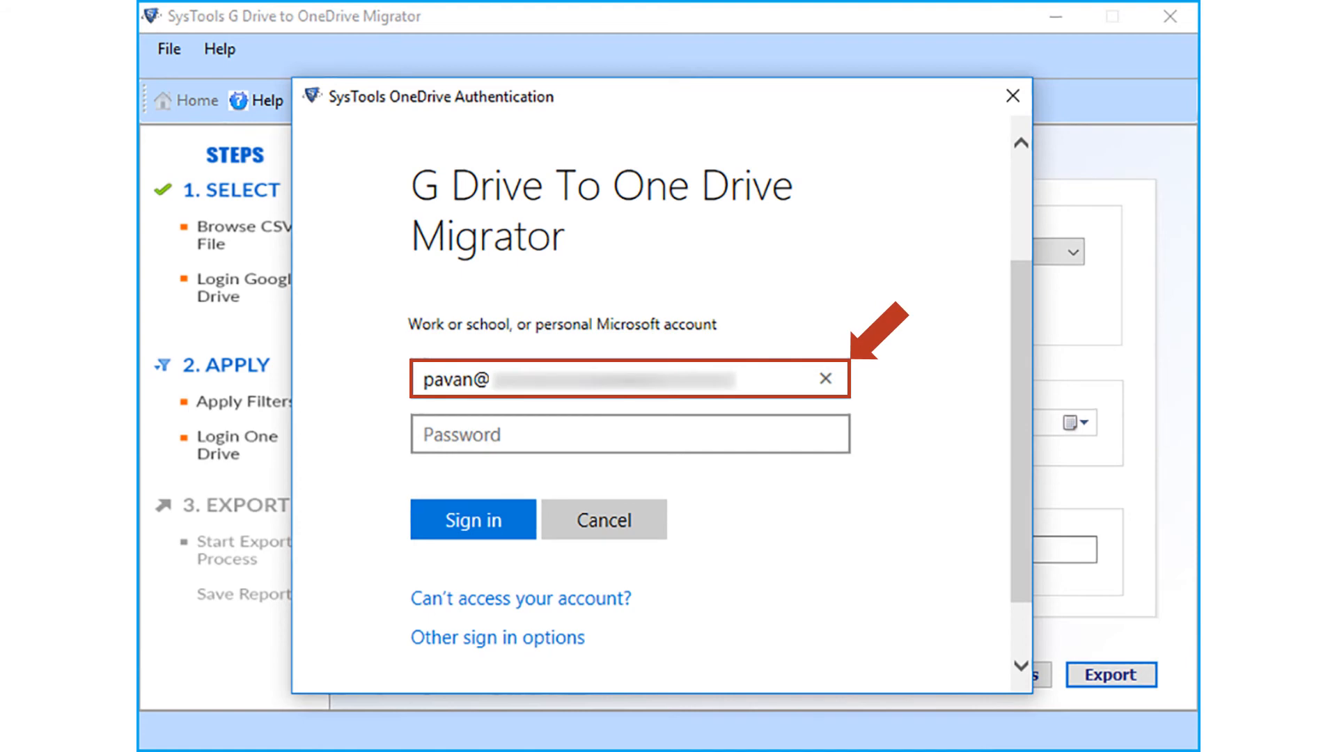
left_click(630, 433)
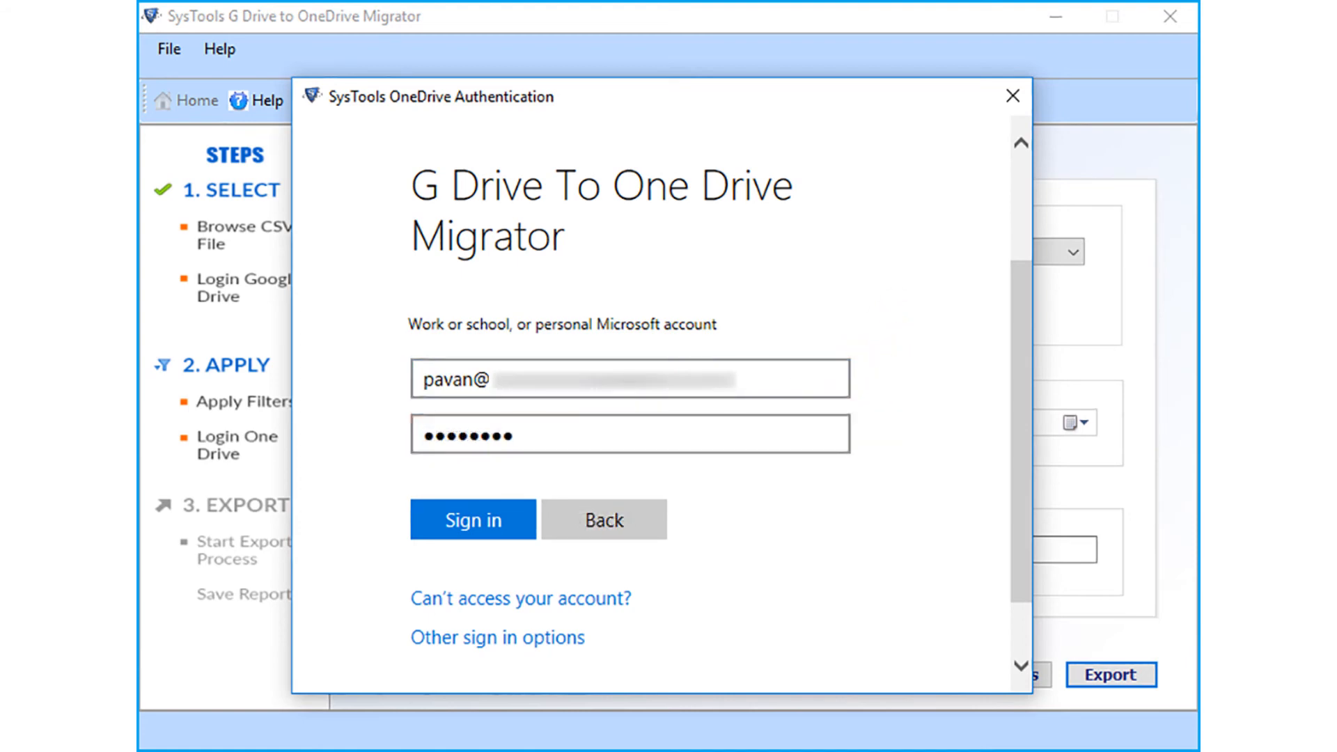
left_click(472, 520)
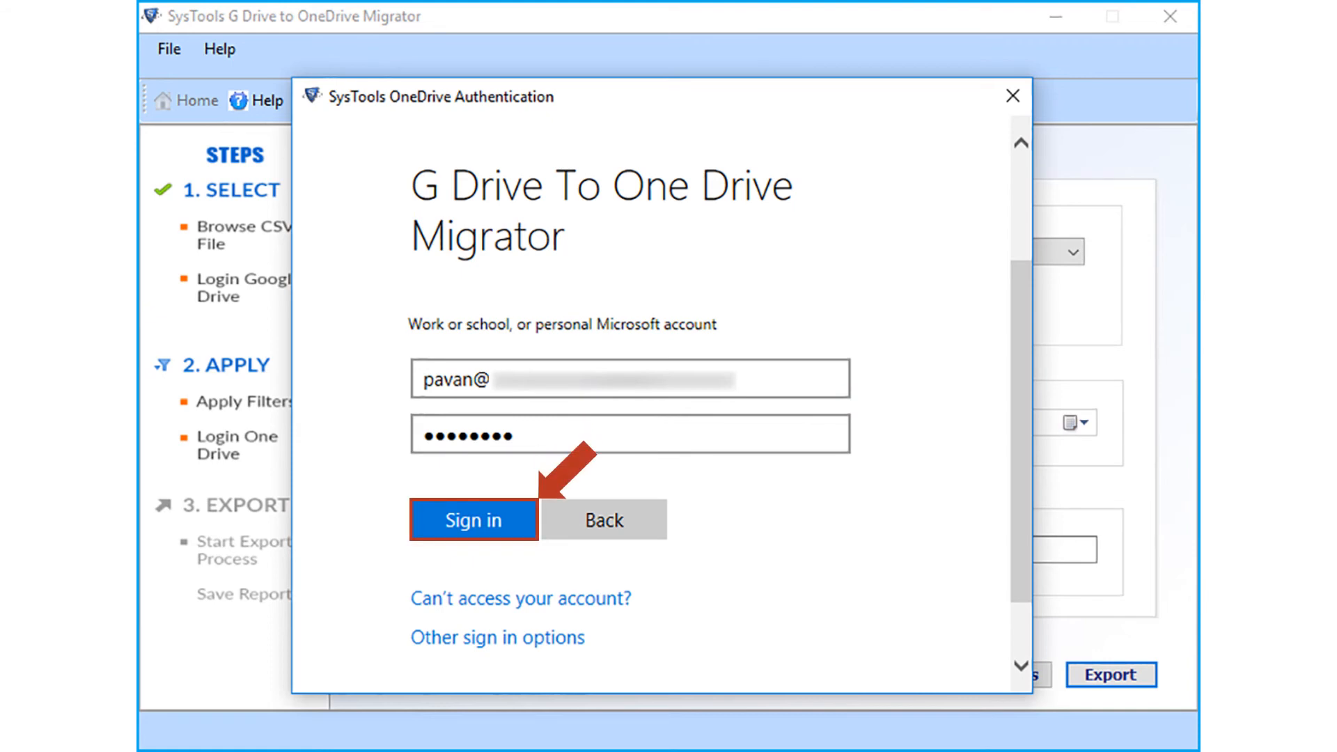
left_click(472, 519)
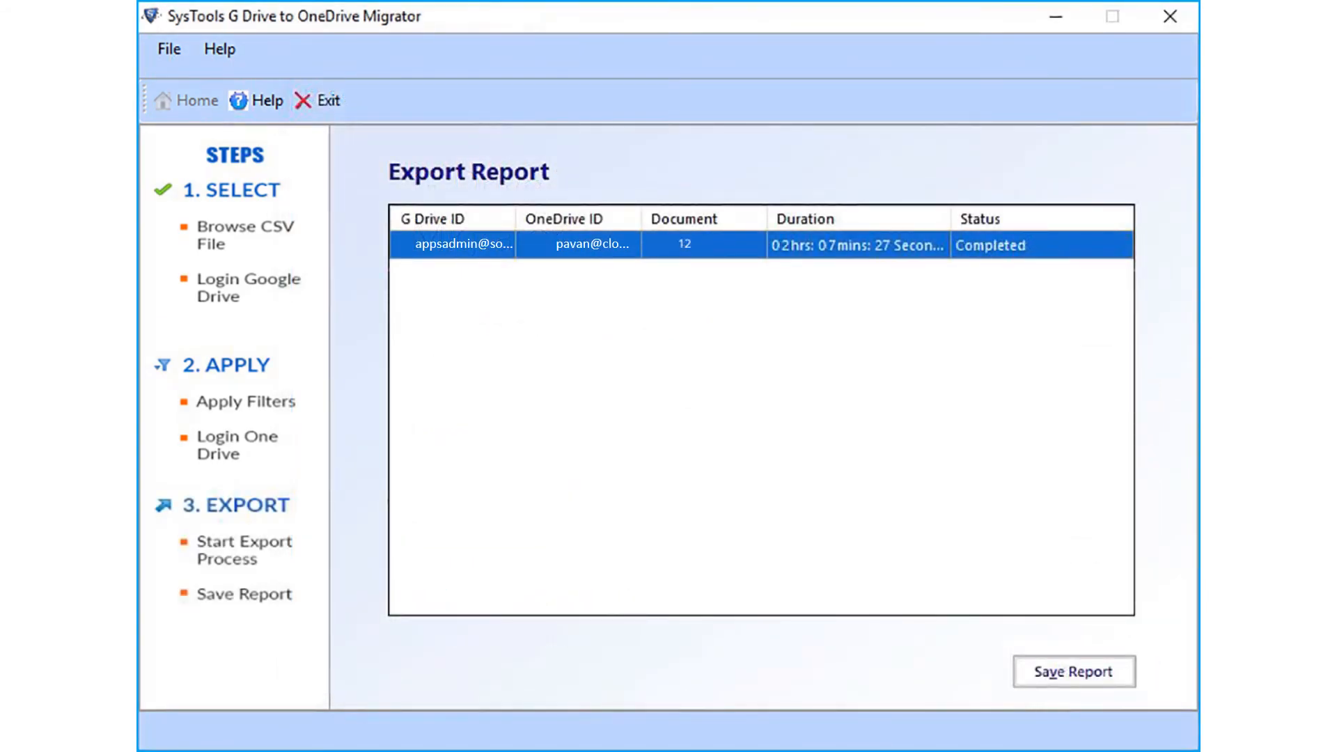
Dismiss the completion message and save the export report as a CSV named 'export report'.
left_click(1072, 671)
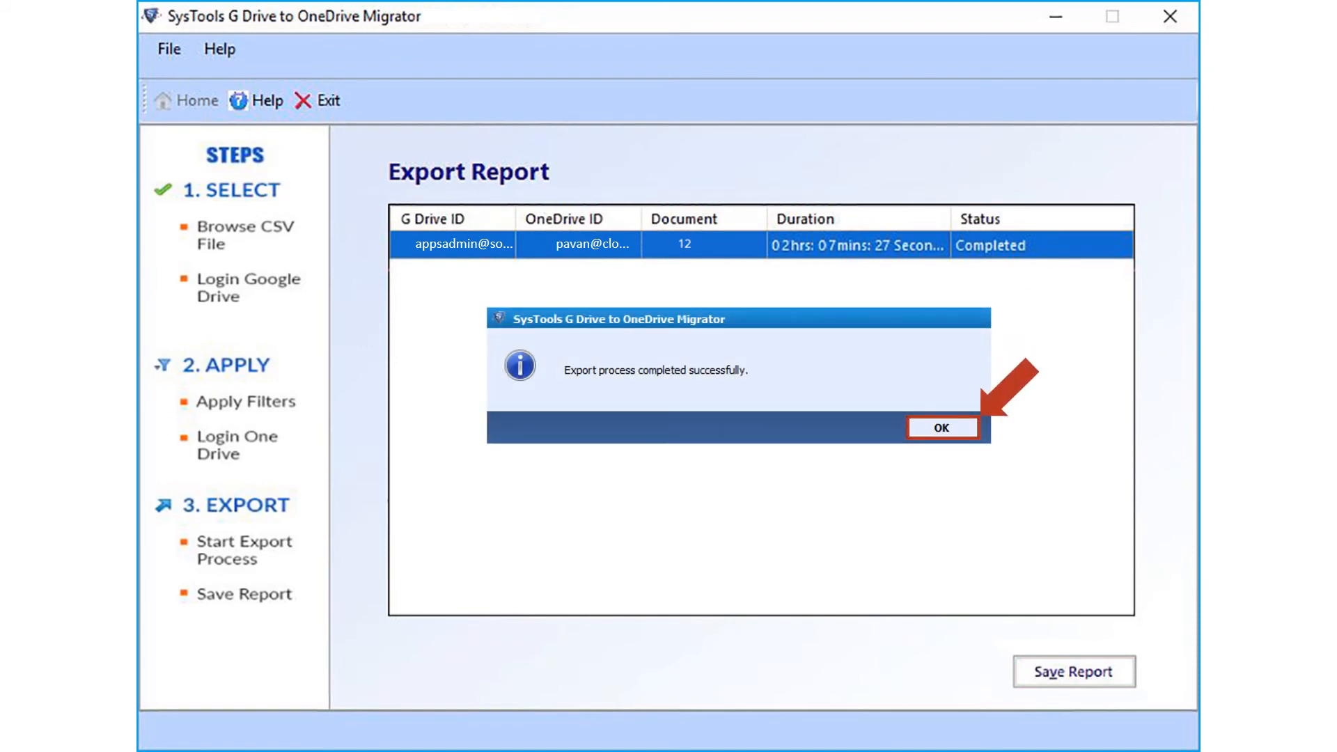
left_click(941, 427)
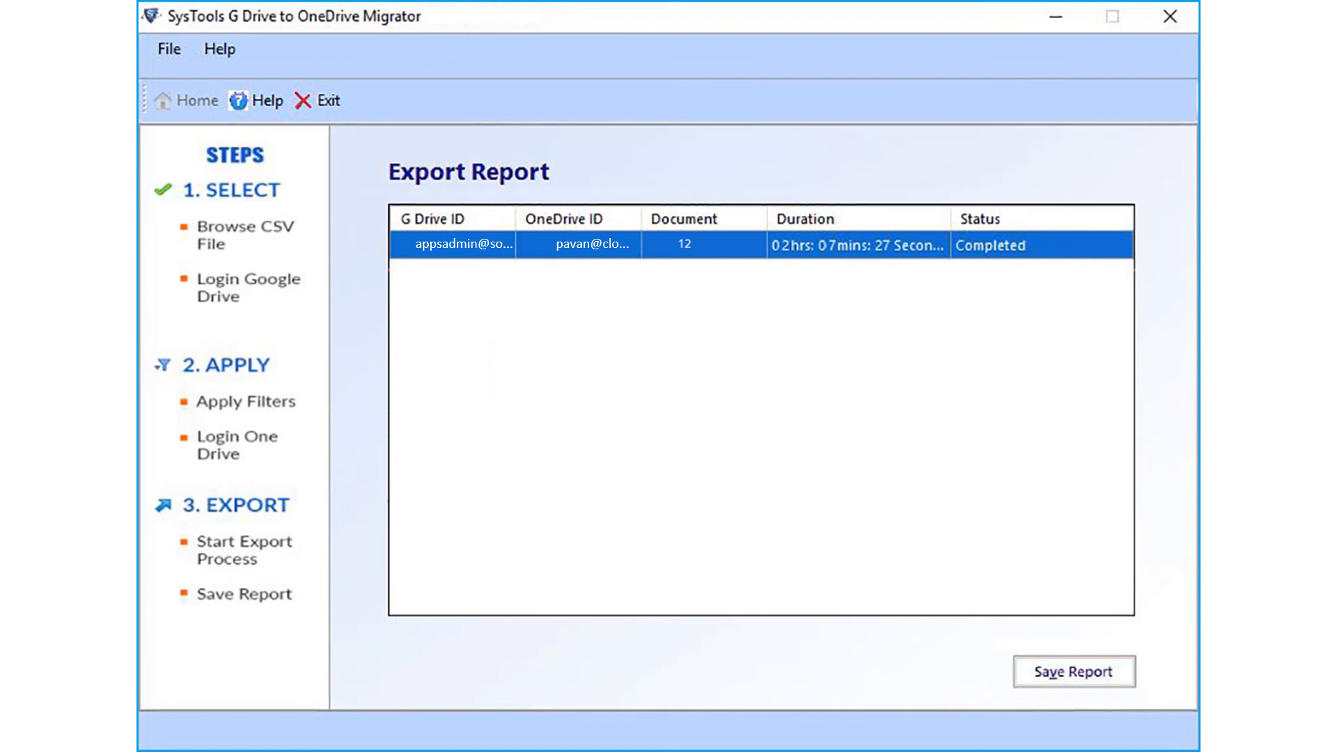
left_click(1074, 671)
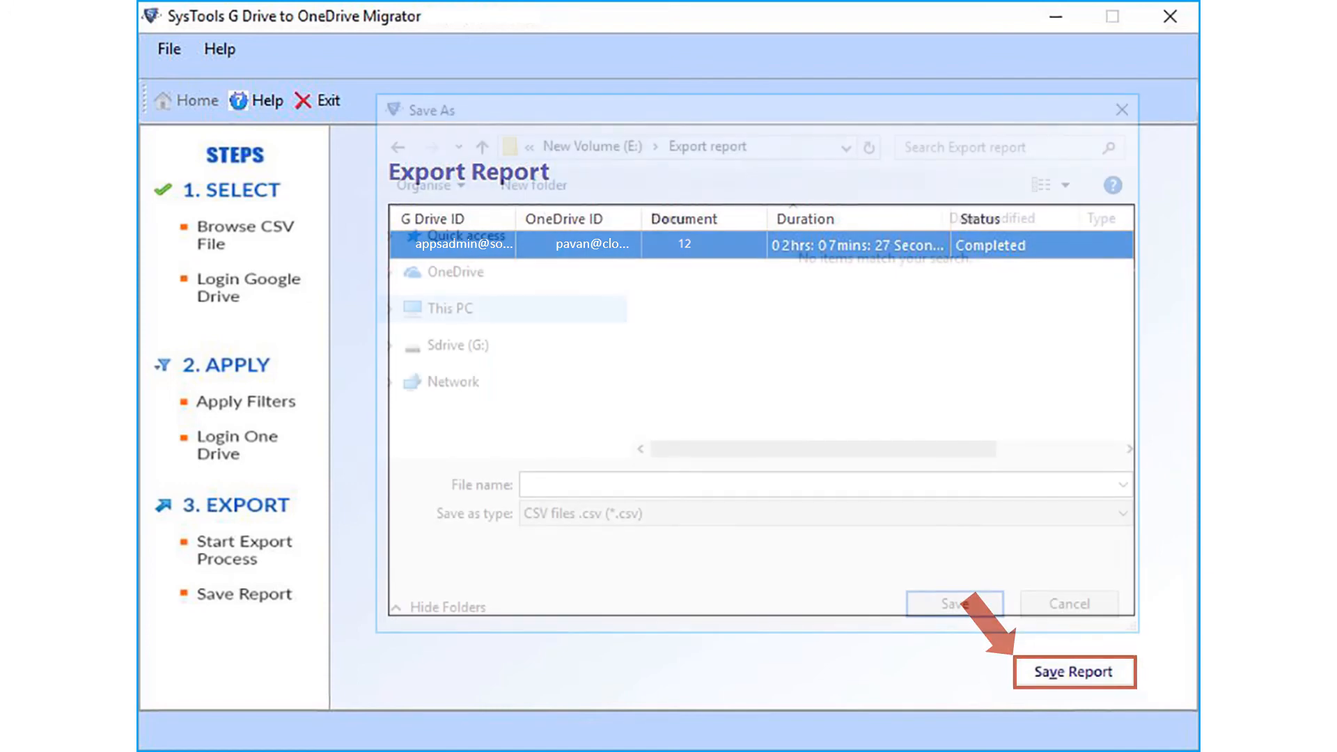
type("export report")
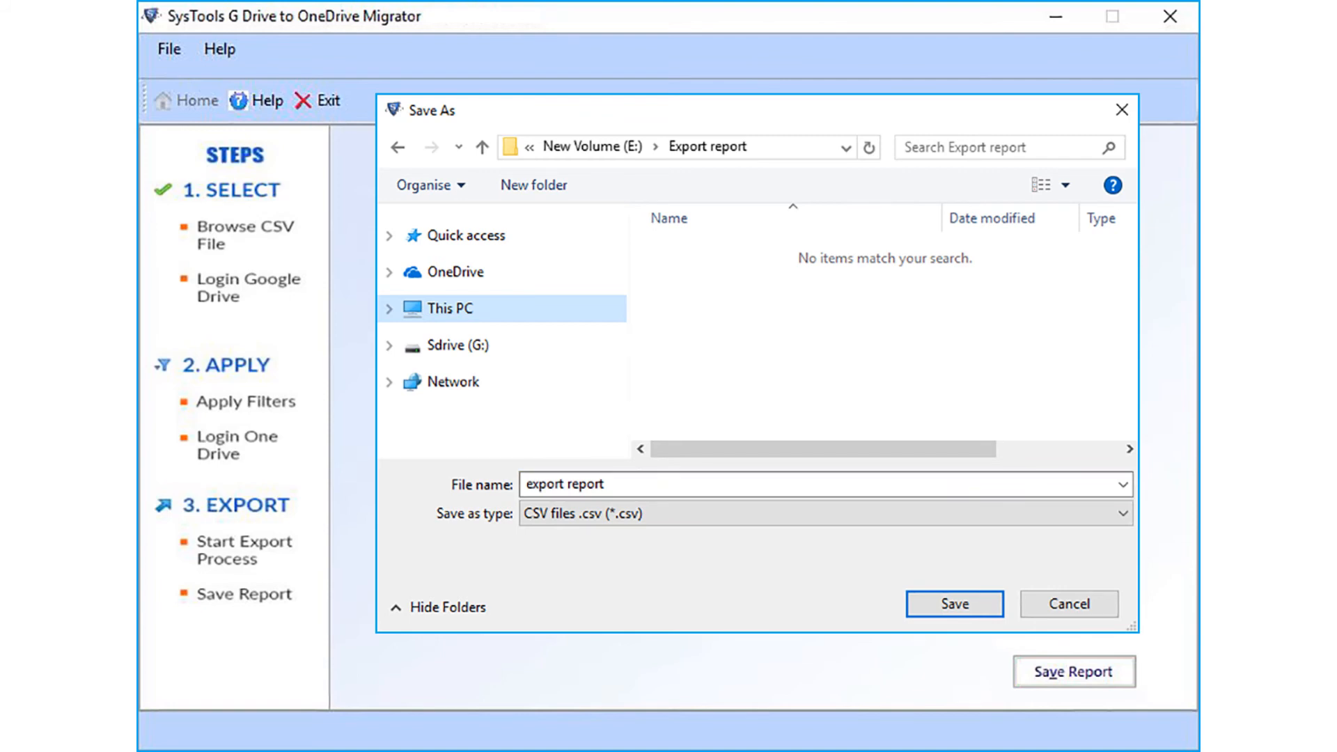
left_click(953, 603)
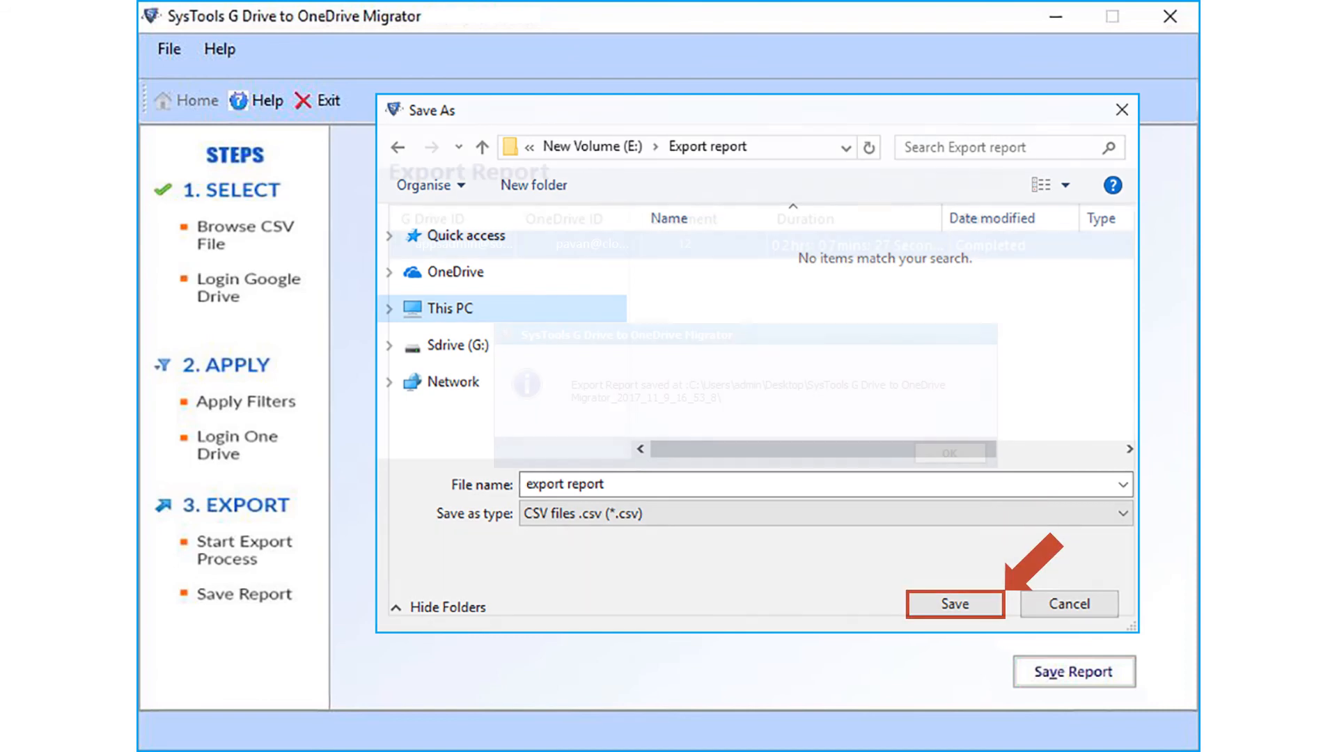
left_click(953, 604)
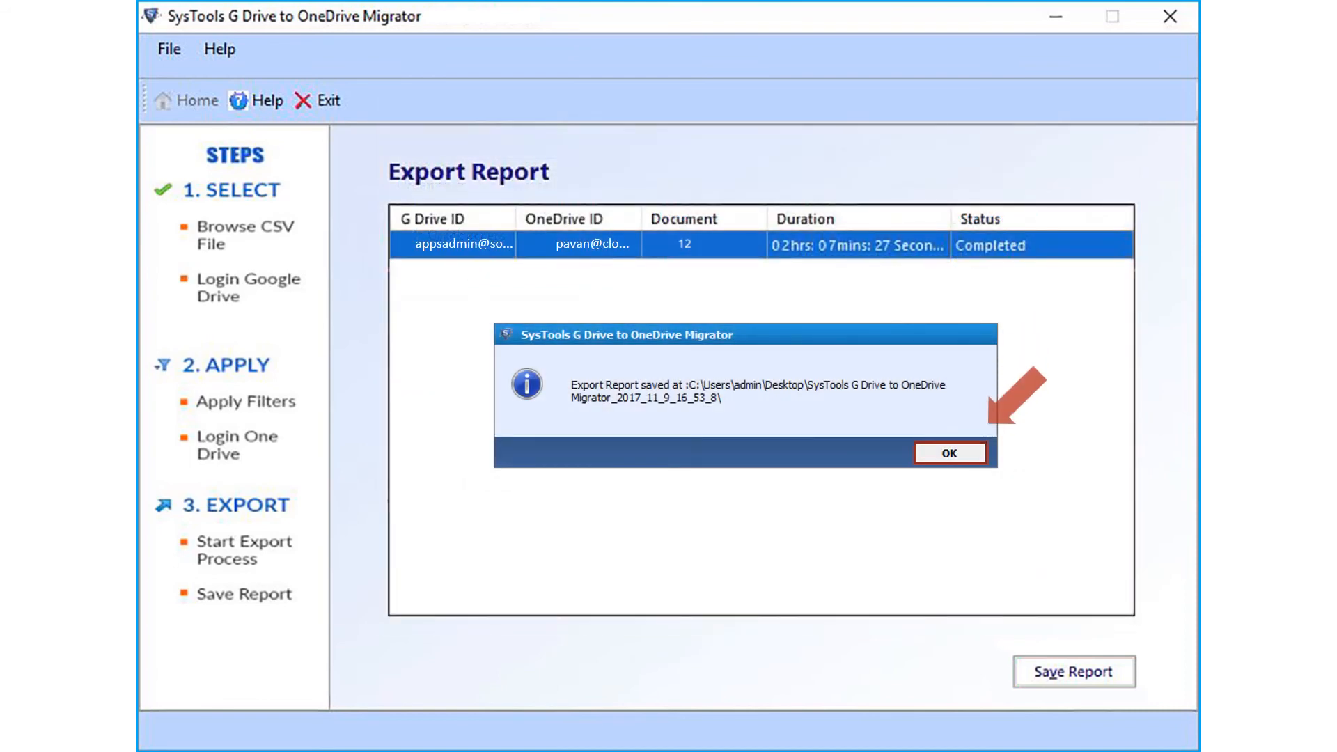
left_click(949, 453)
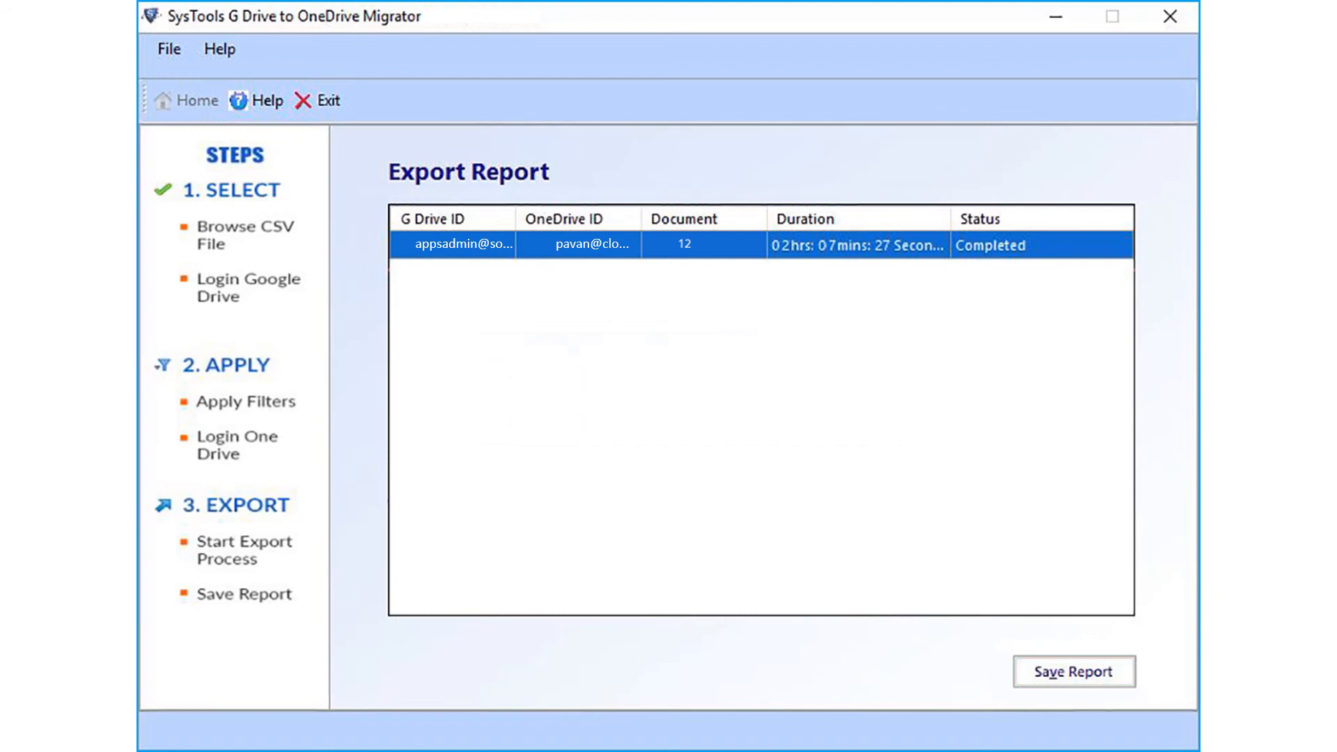
Exit the migrator and sign in to OneDrive to view the migrated files.
left_click(314, 100)
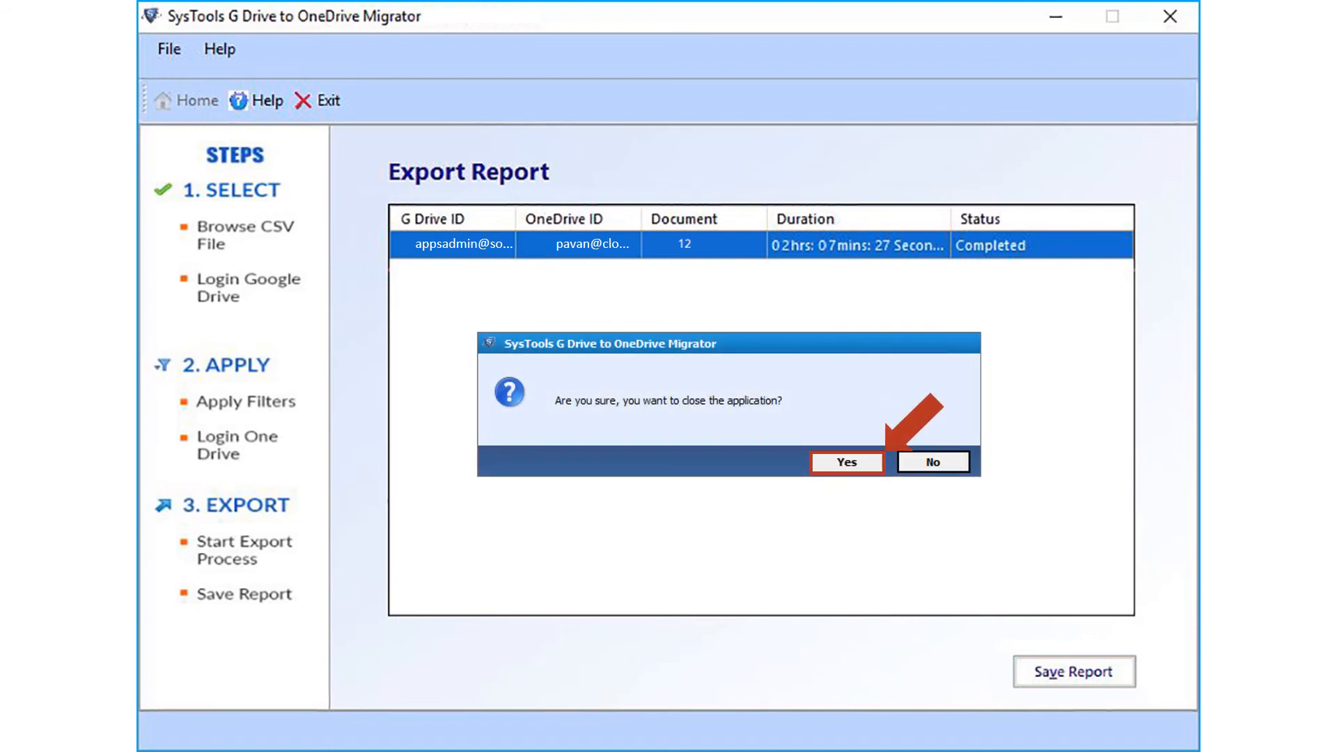
left_click(845, 461)
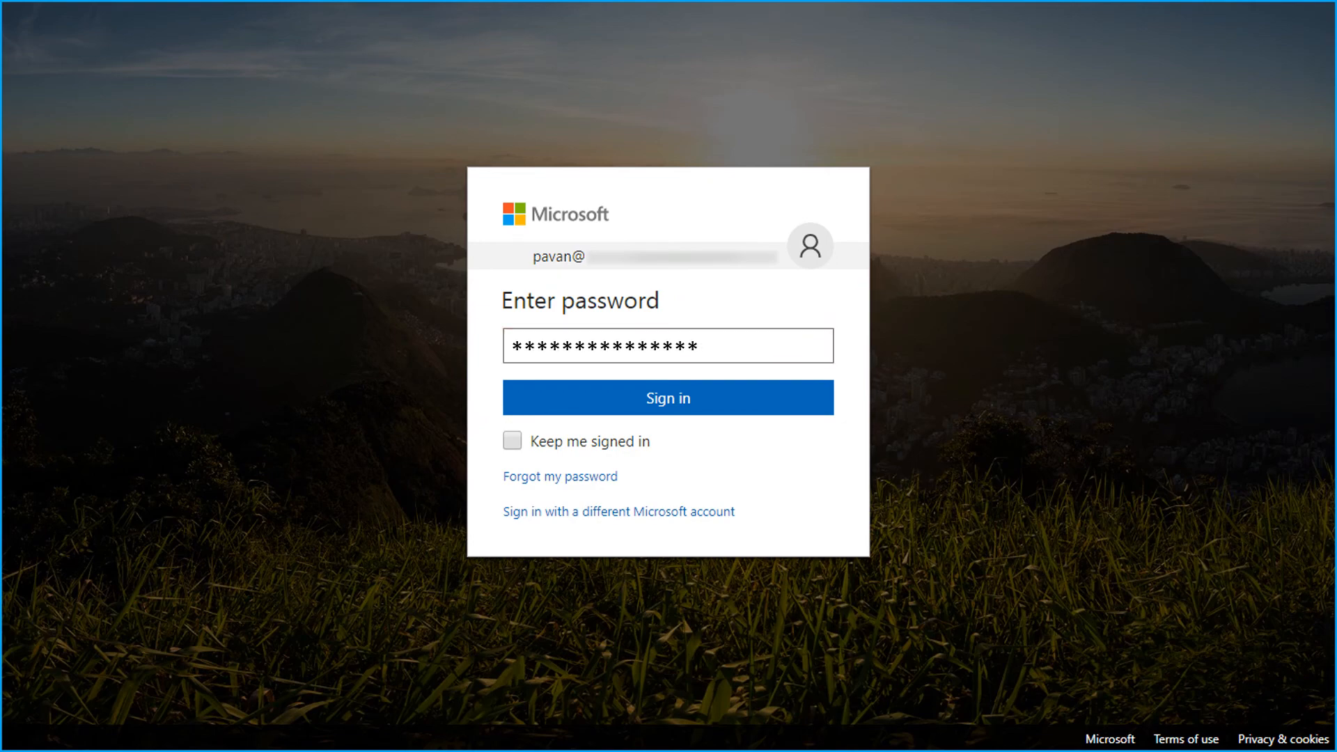
left_click(667, 397)
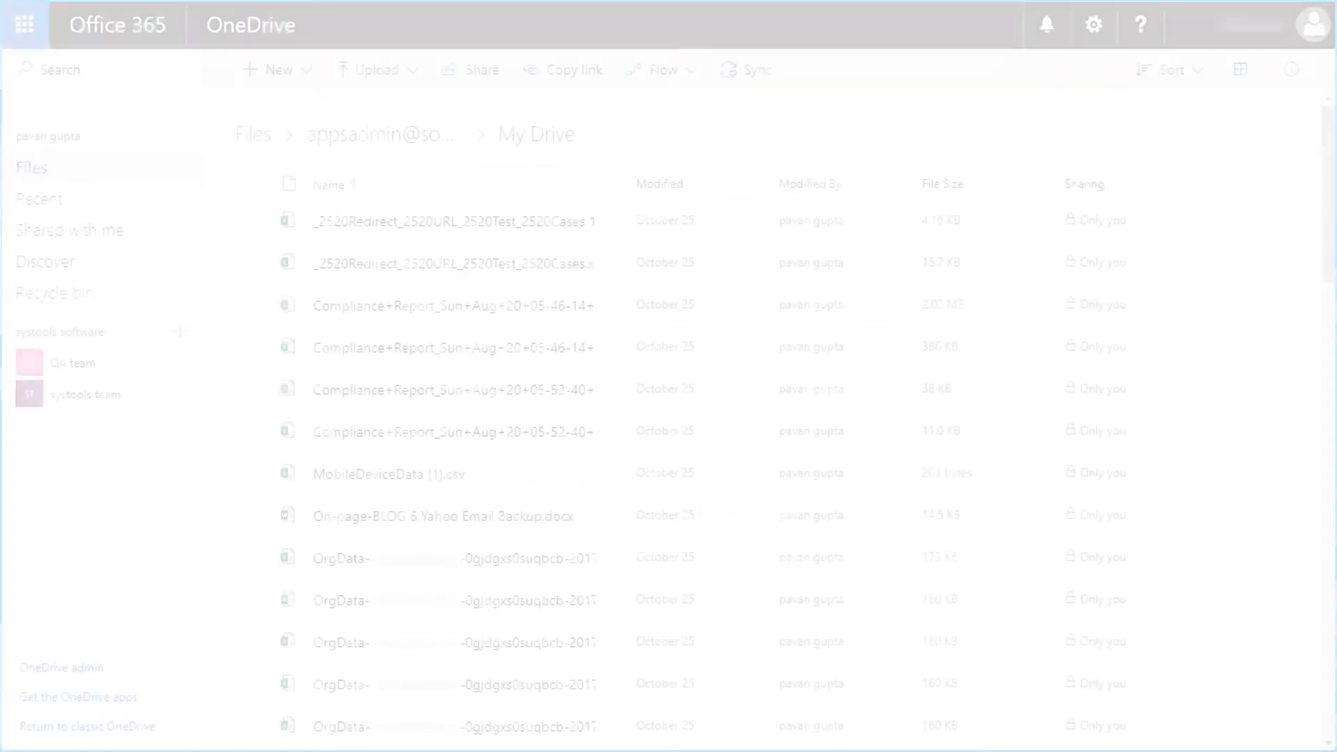